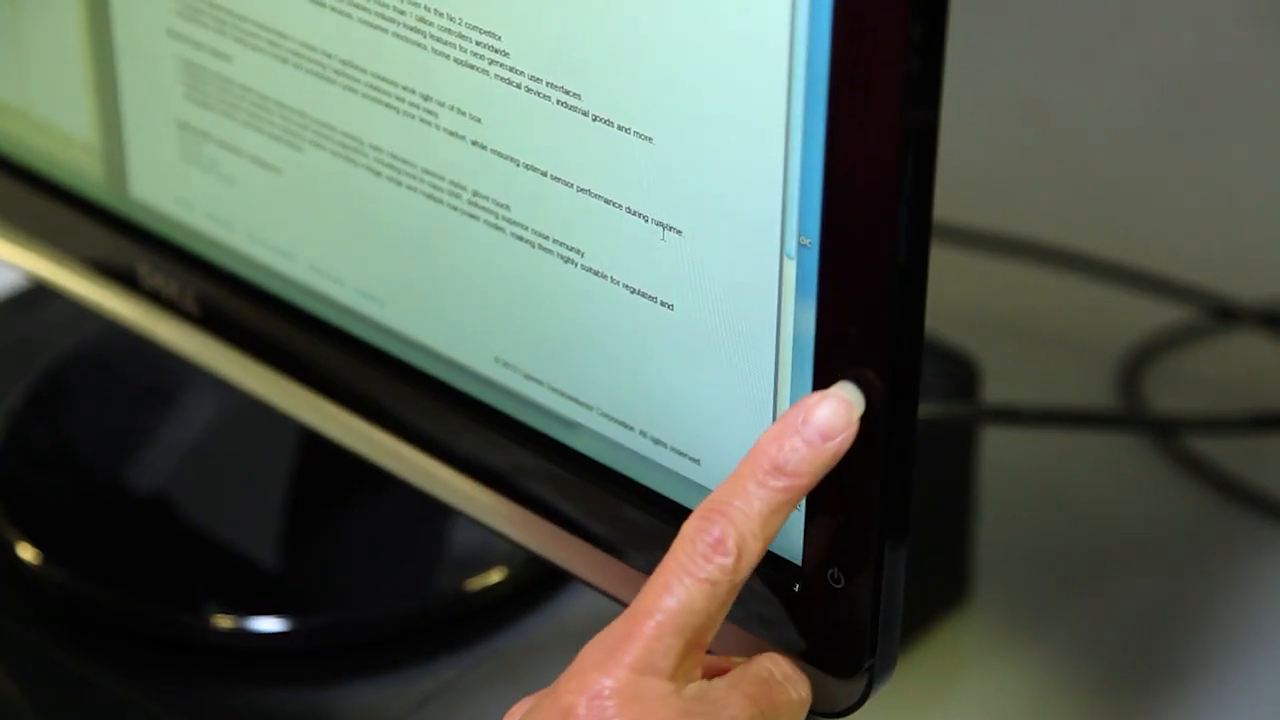
Start a new design project from the File menu targeting a PSoC 6 device
{"action": "left_click", "coordinate": [68, 34]}
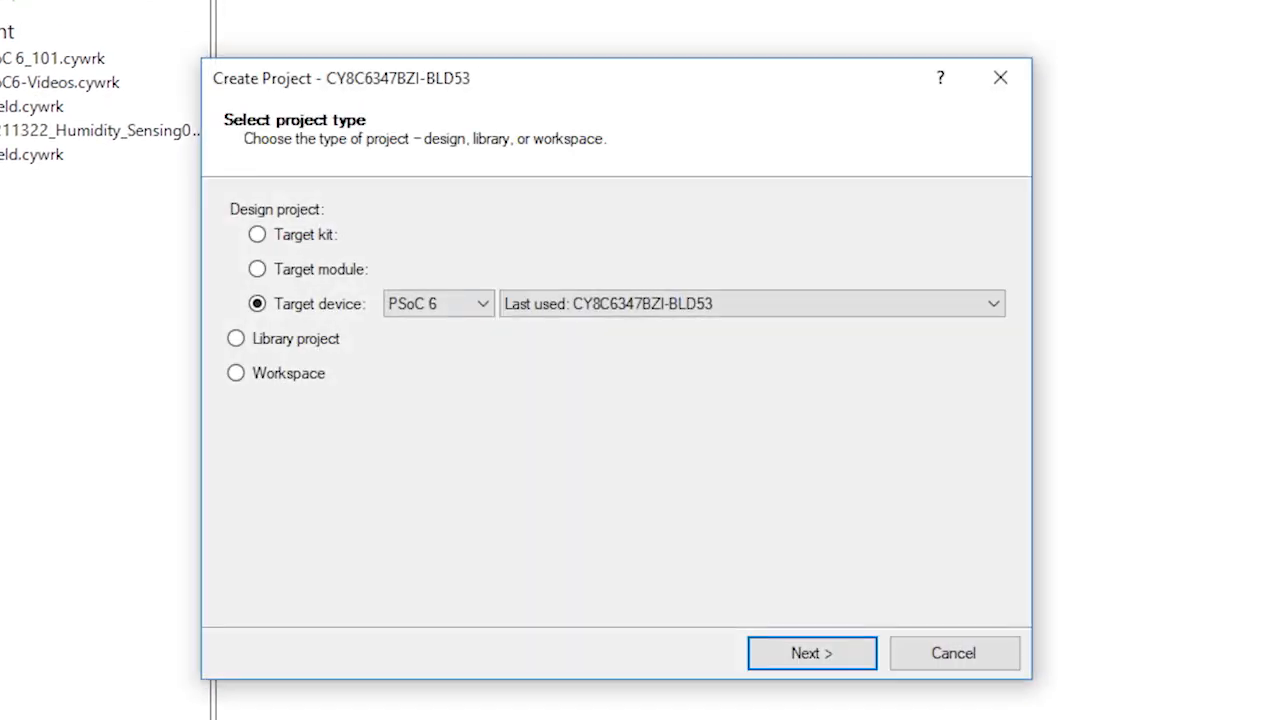
Name the project 2-5-BasicCapSense and finish creating it in the current workspace
{"action": "left_click", "coordinate": [812, 652]}
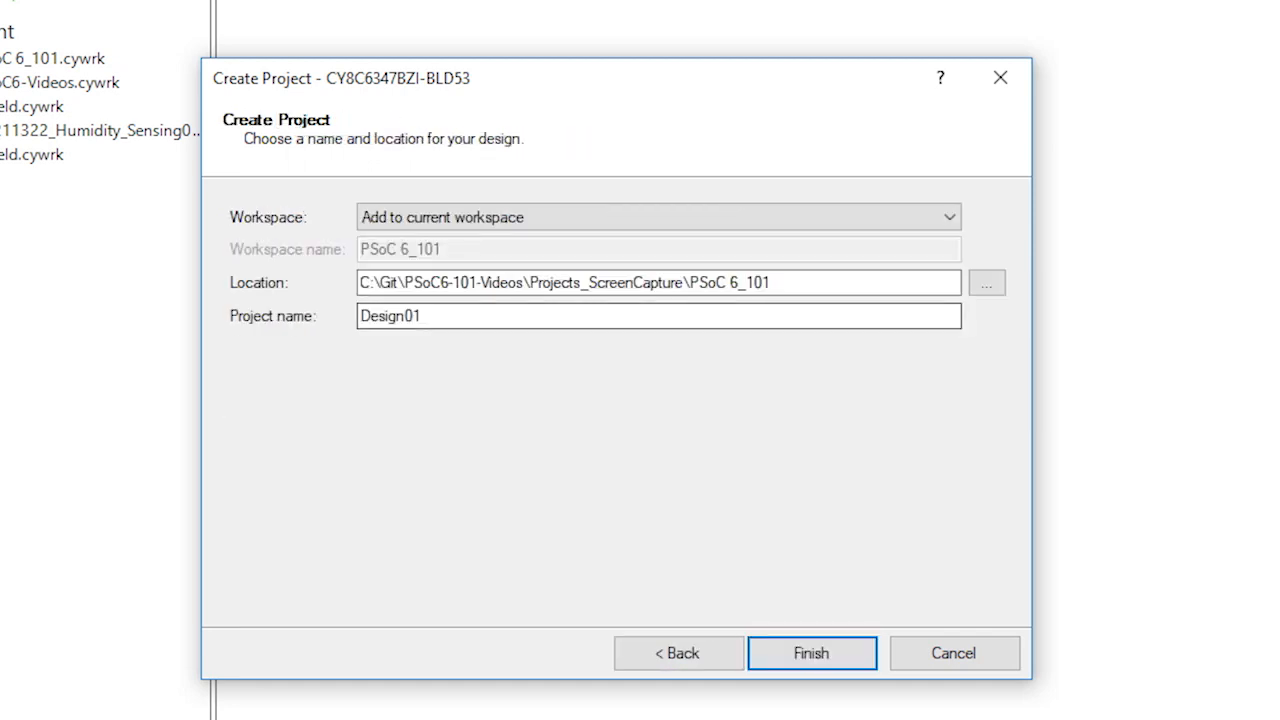
{"action": "type", "text": "2-5-"}
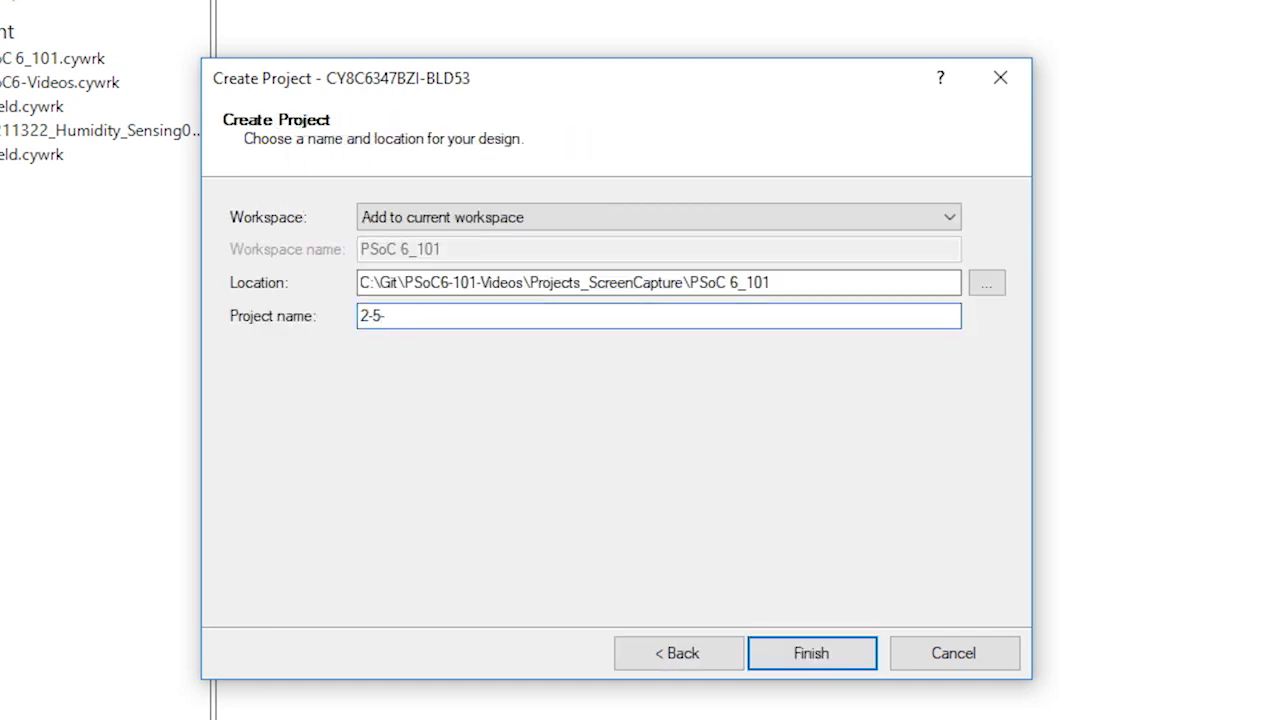
{"action": "type", "text": "Bas"}
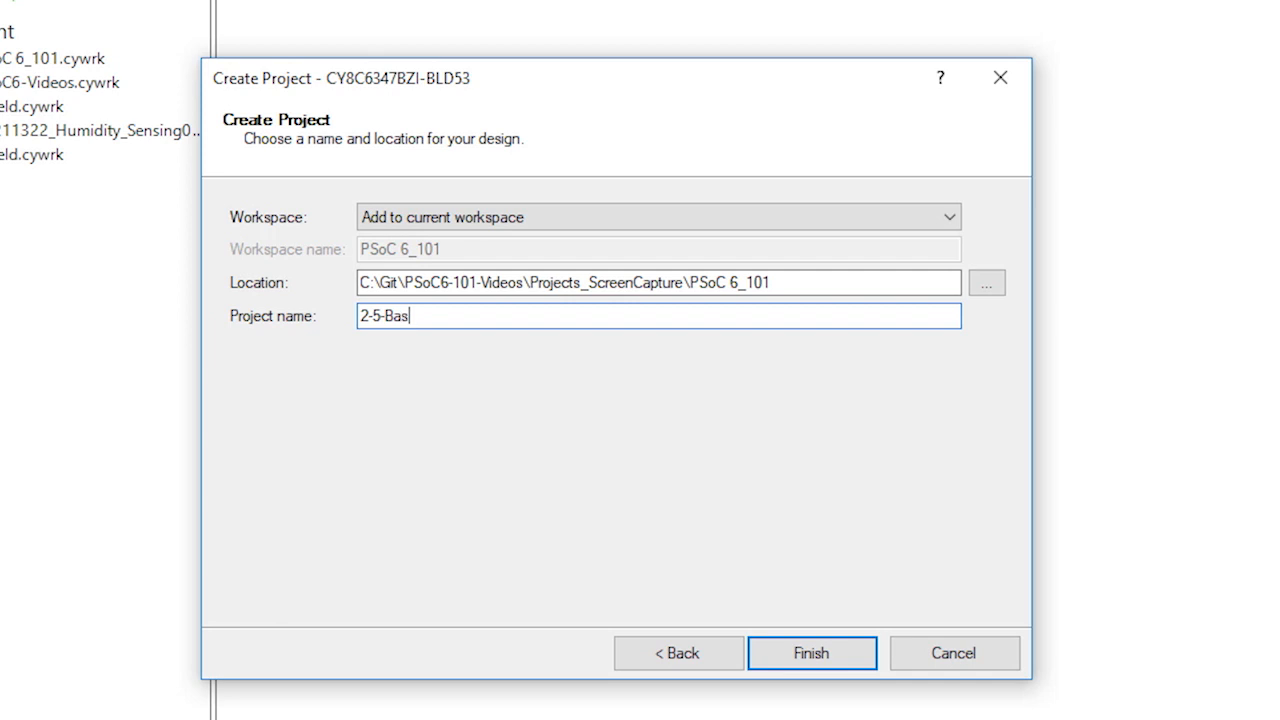
{"action": "type", "text": "icCapSense"}
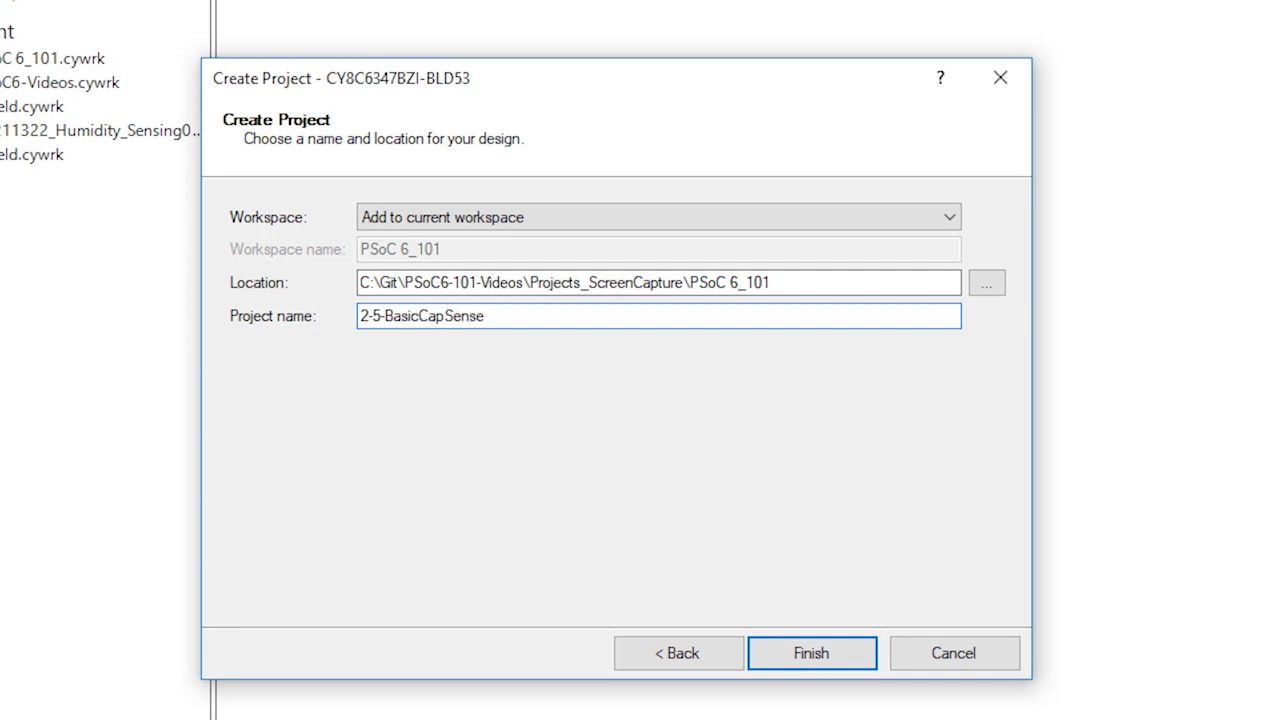
{"action": "left_click", "coordinate": [812, 652]}
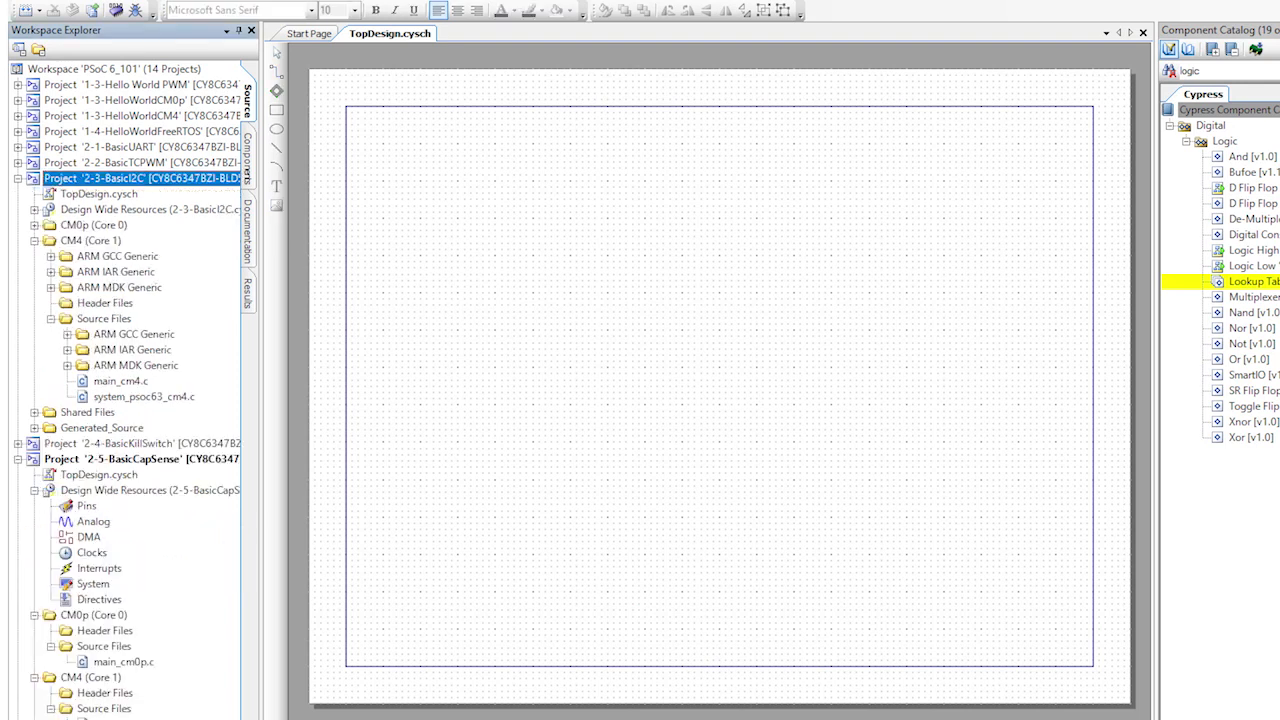
Copy the PWM, Clock and RED pin from the earlier TopDesign and name a new pin BLUE
{"action": "double_click", "coordinate": [98, 192]}
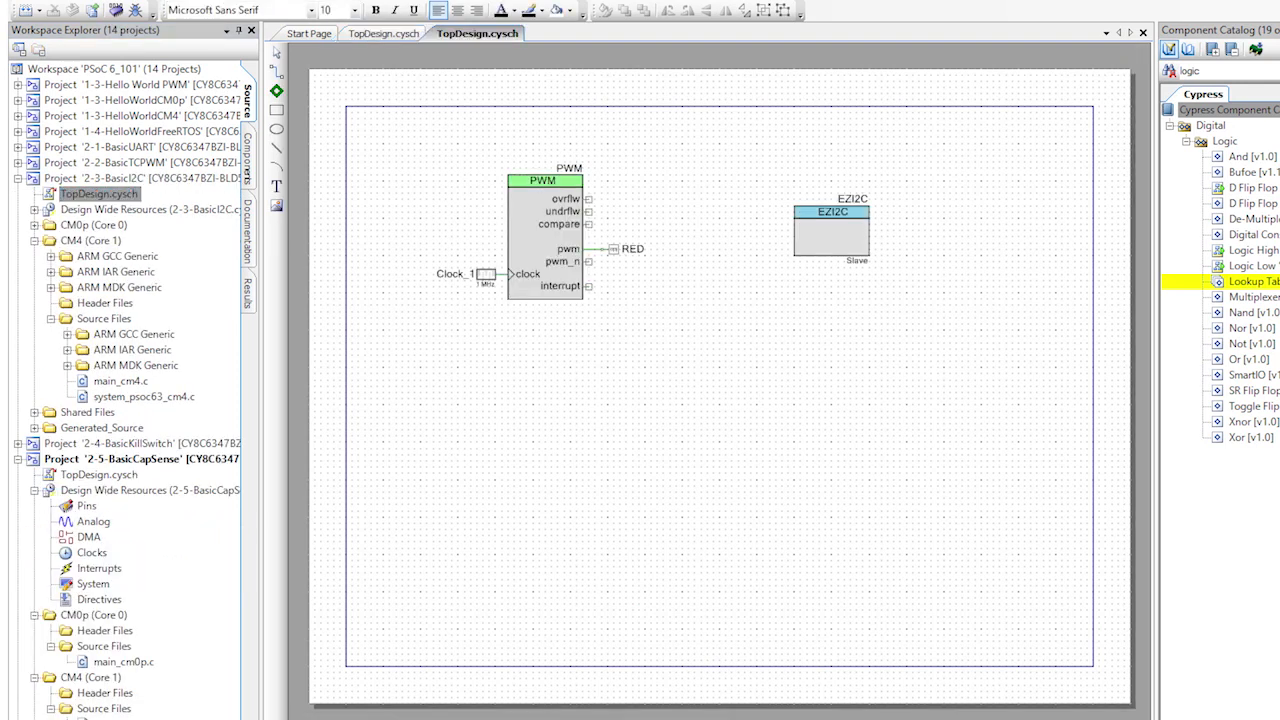
{"action": "left_click", "coordinate": [544, 230]}
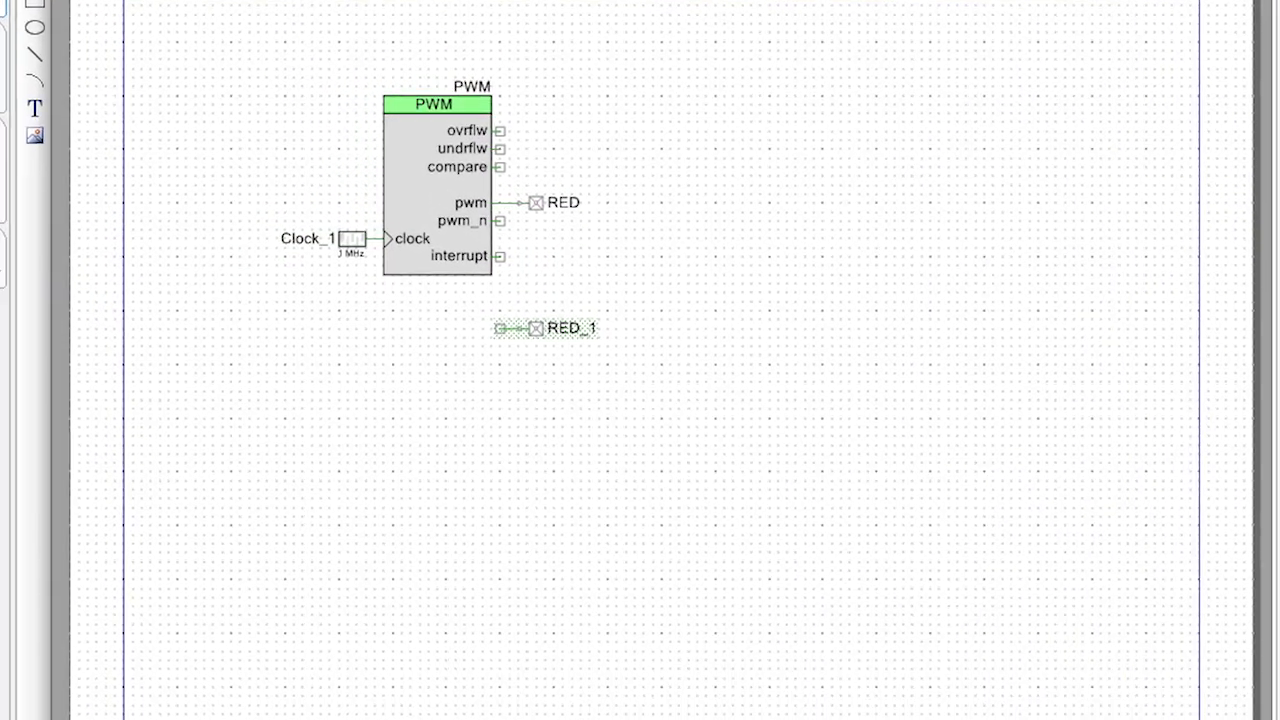
{"action": "type", "text": "BLUE"}
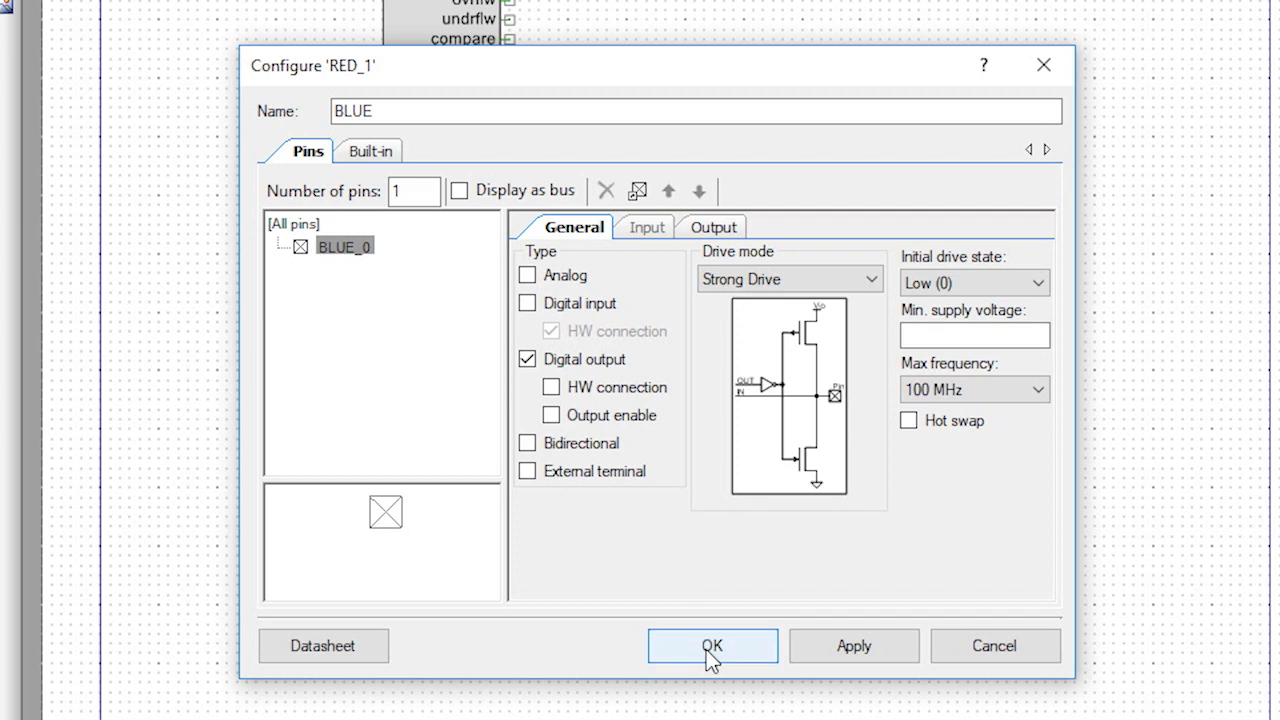
Find CapSense in the Component Catalog and place it below the PWM block
{"action": "left_click", "coordinate": [712, 644]}
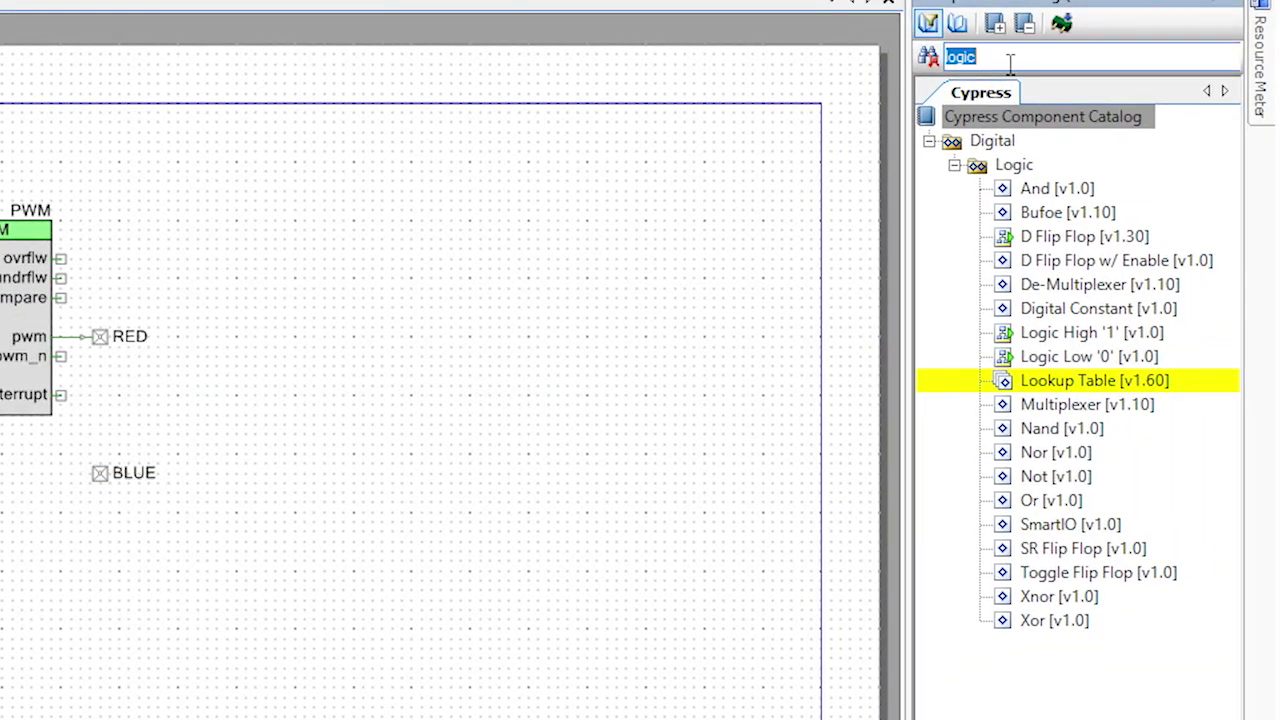
{"action": "type", "text": "capsense"}
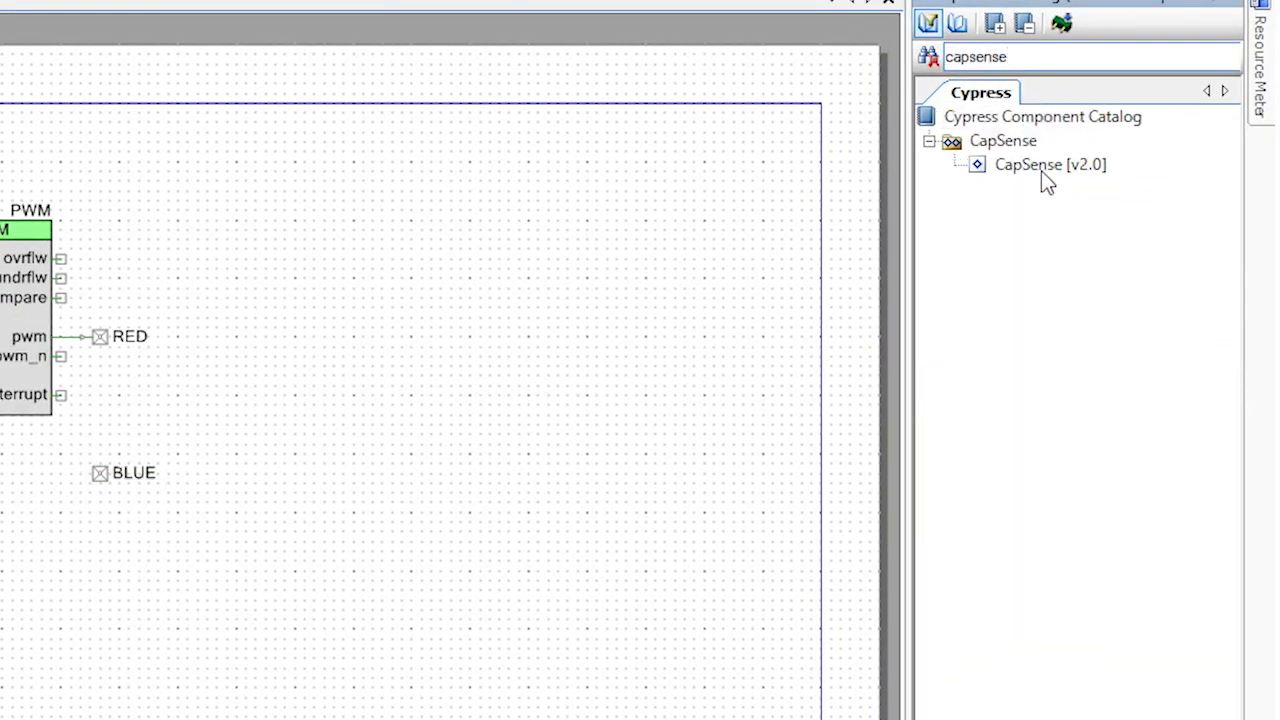
{"action": "left_click_drag", "start_coordinate": [1050, 164], "coordinate": [440, 490]}
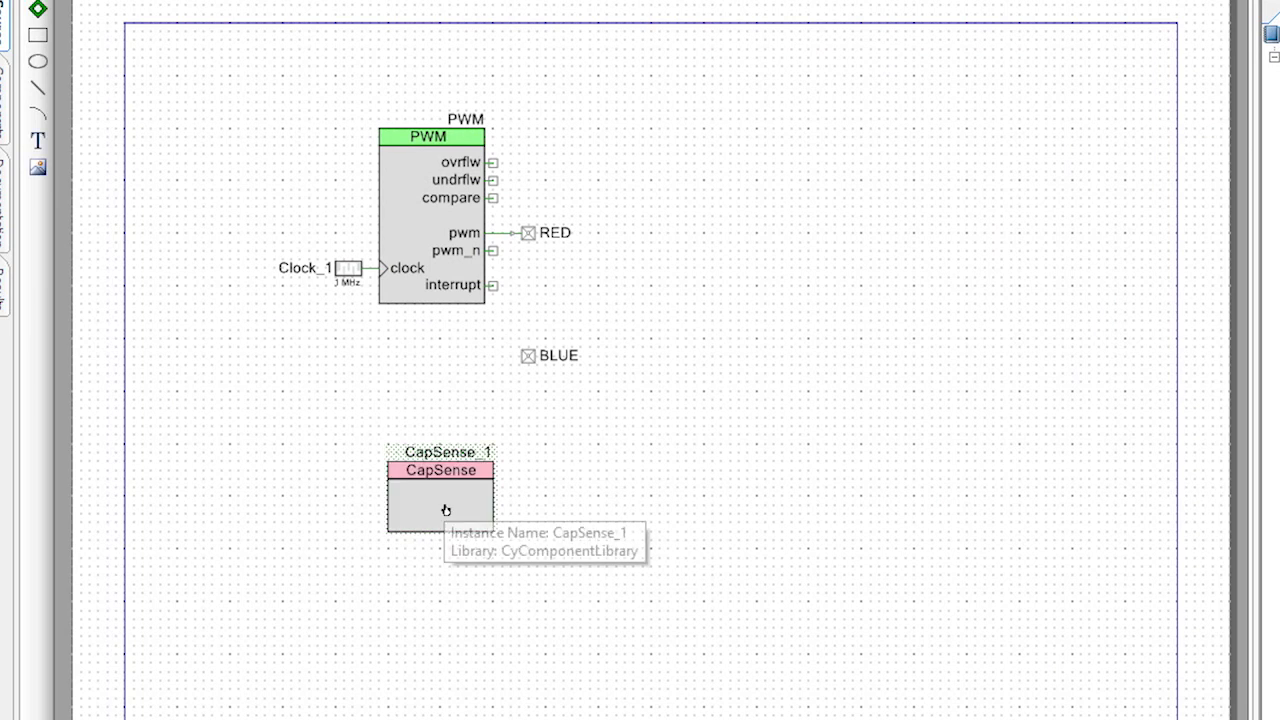
{"action": "double_click", "coordinate": [440, 490]}
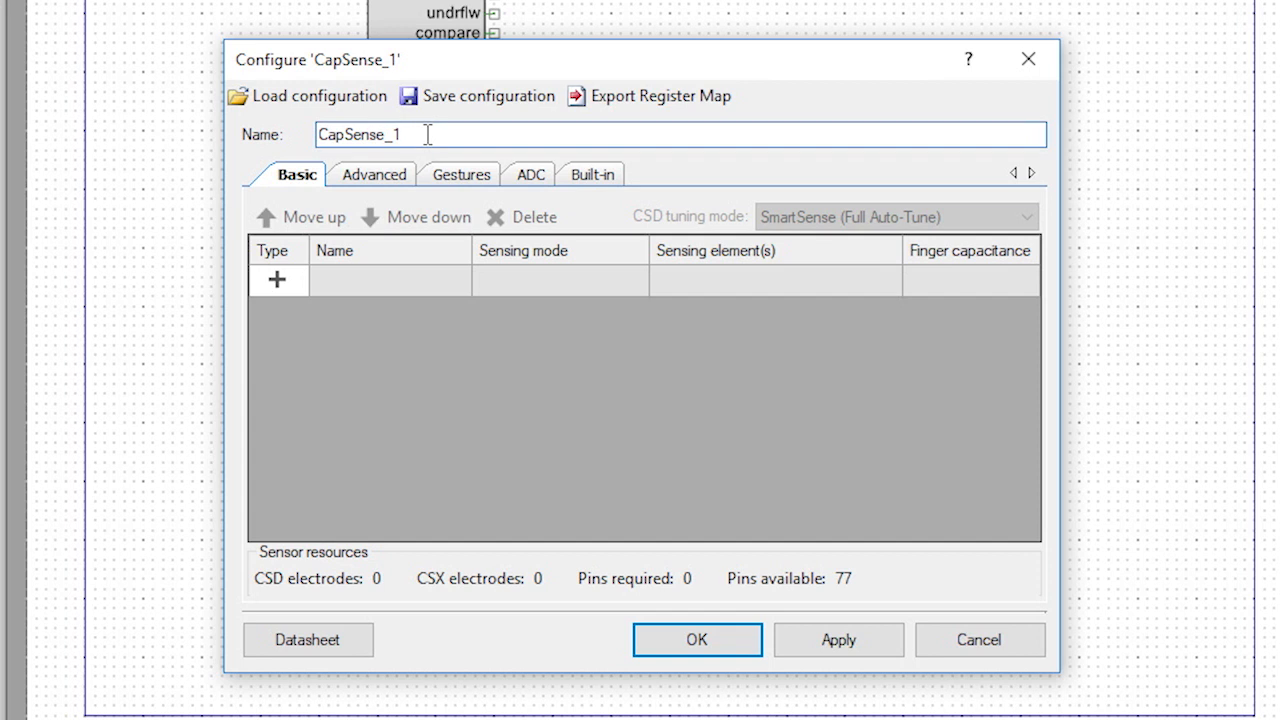
Rename the component CapSense and add LinearSlider0, Button0 and Button1 widgets
{"action": "key", "text": "Backspace"}
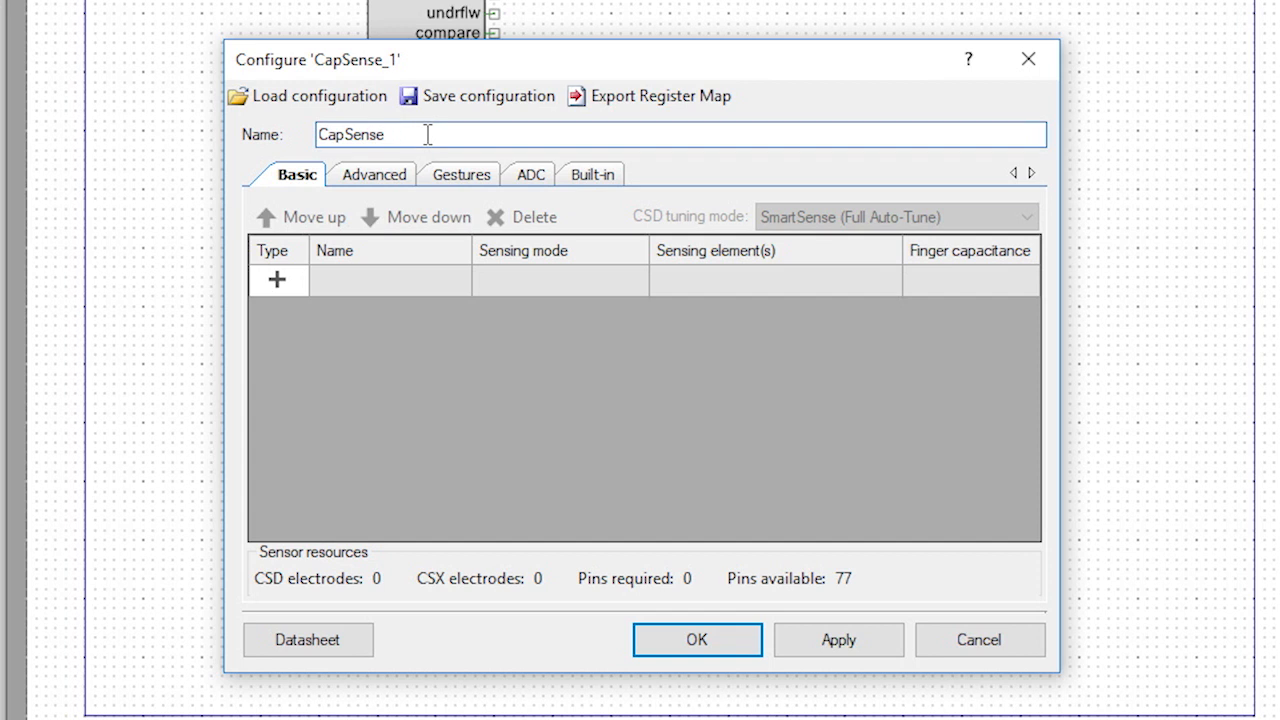
{"action": "left_click", "coordinate": [278, 278]}
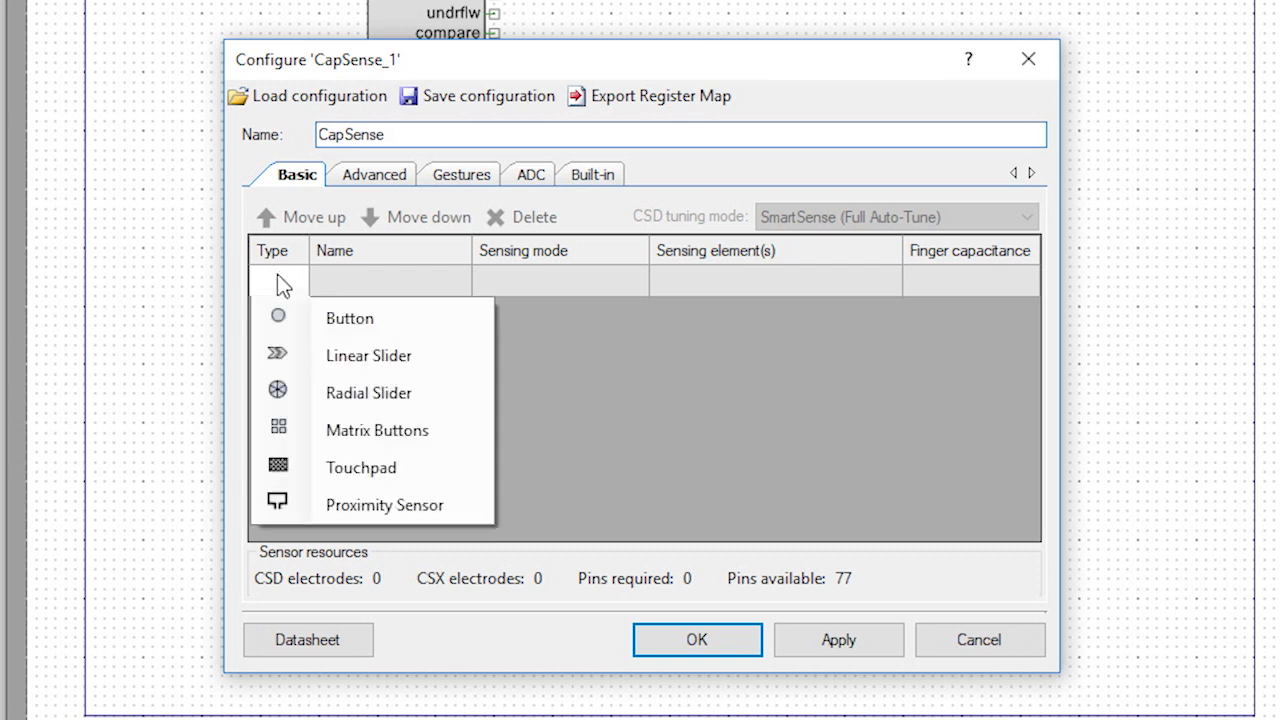
{"action": "mouse_move", "coordinate": [368, 356]}
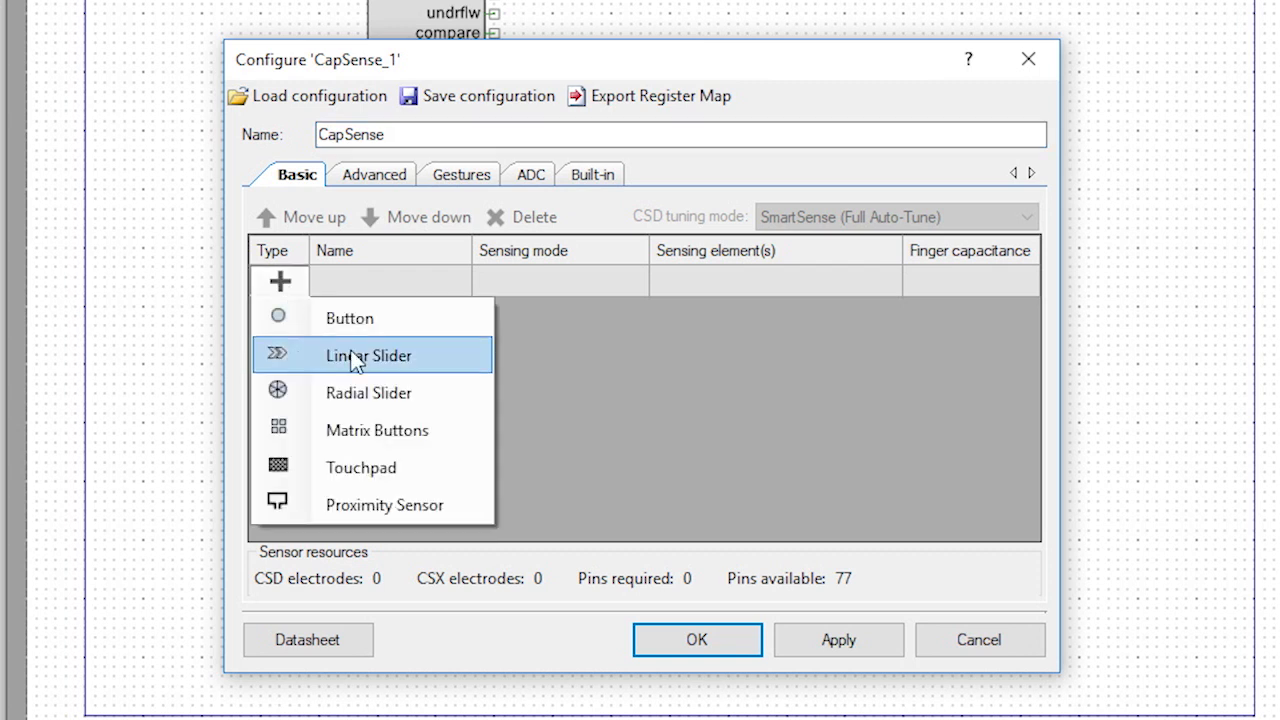
{"action": "left_click", "coordinate": [368, 356]}
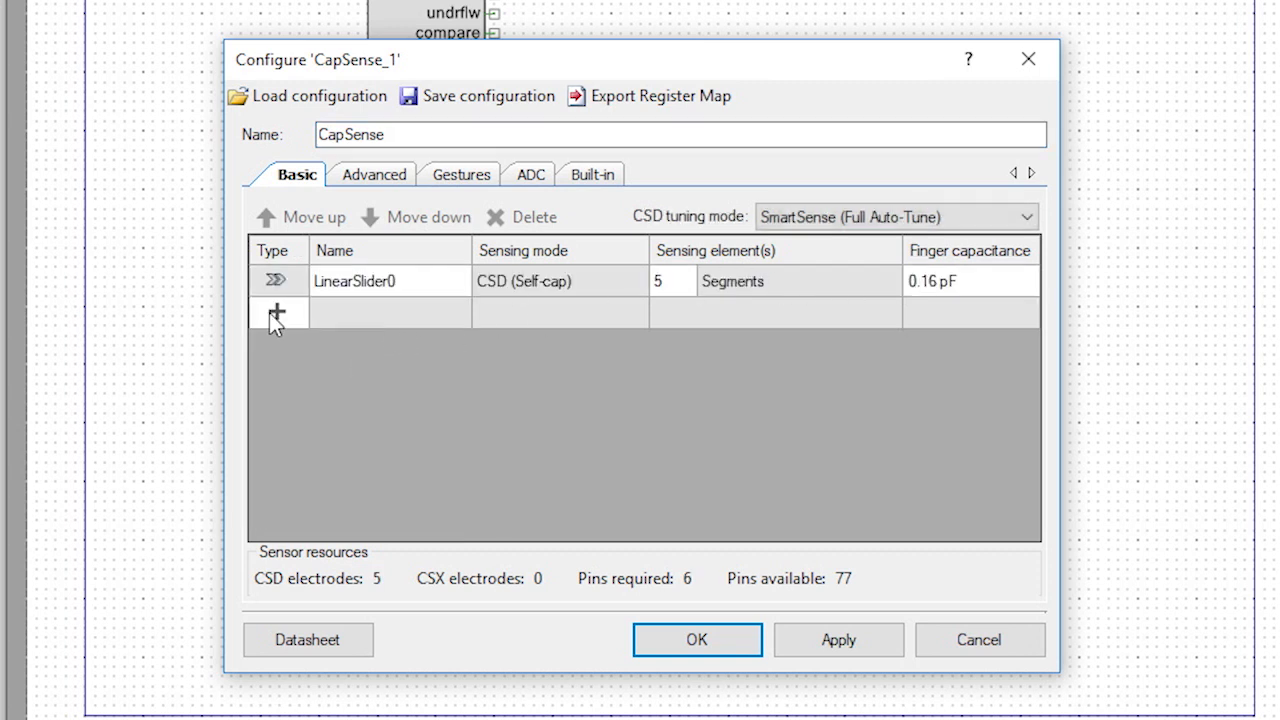
{"action": "left_click", "coordinate": [278, 312]}
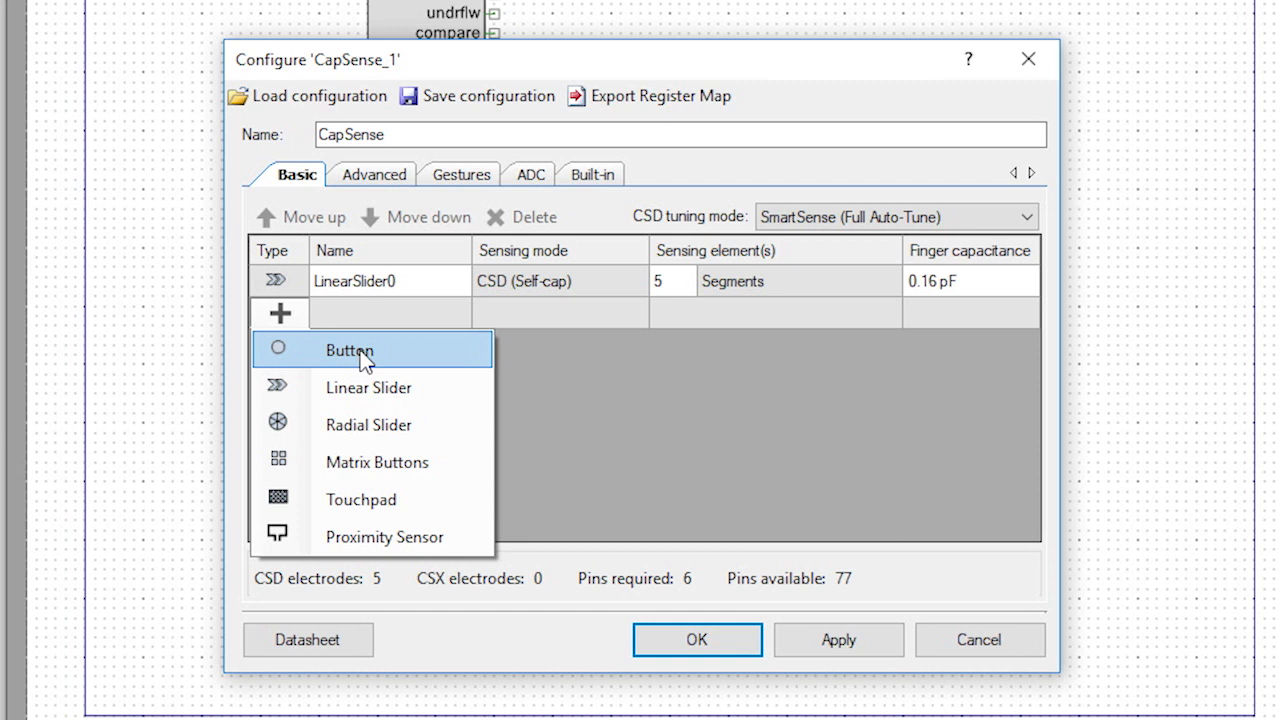
{"action": "left_click", "coordinate": [348, 350]}
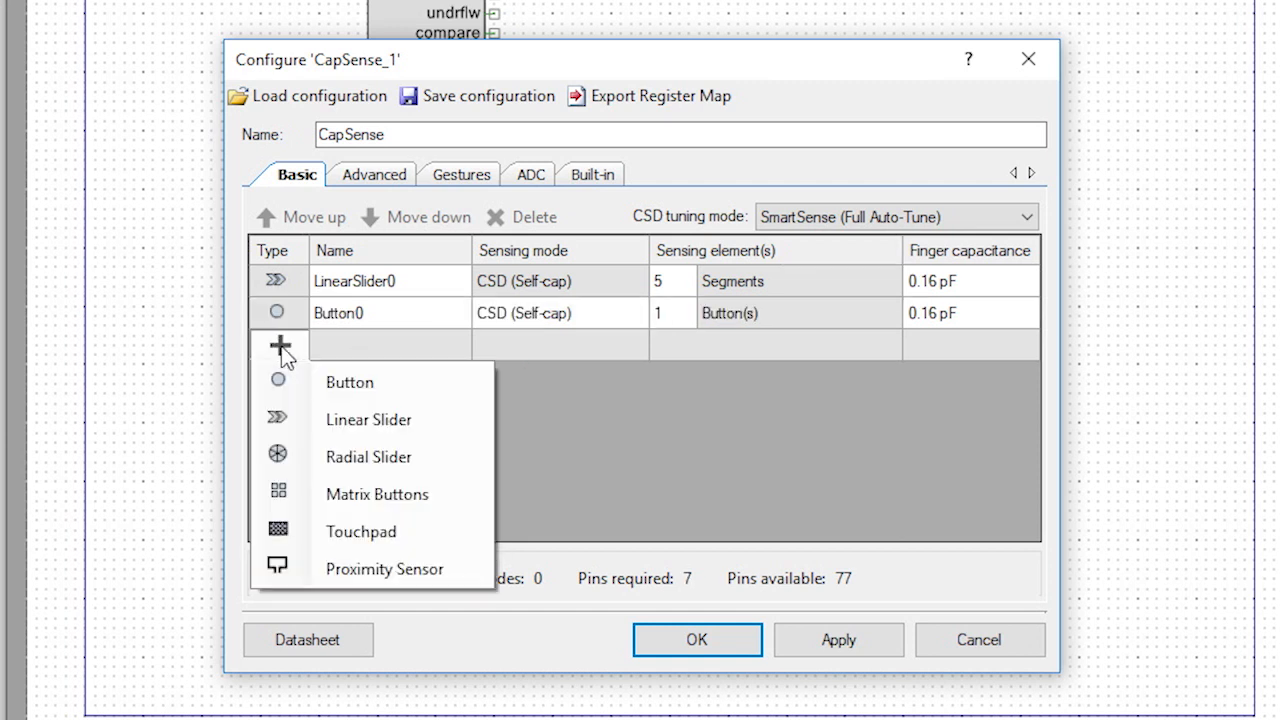
{"action": "left_click", "coordinate": [348, 382]}
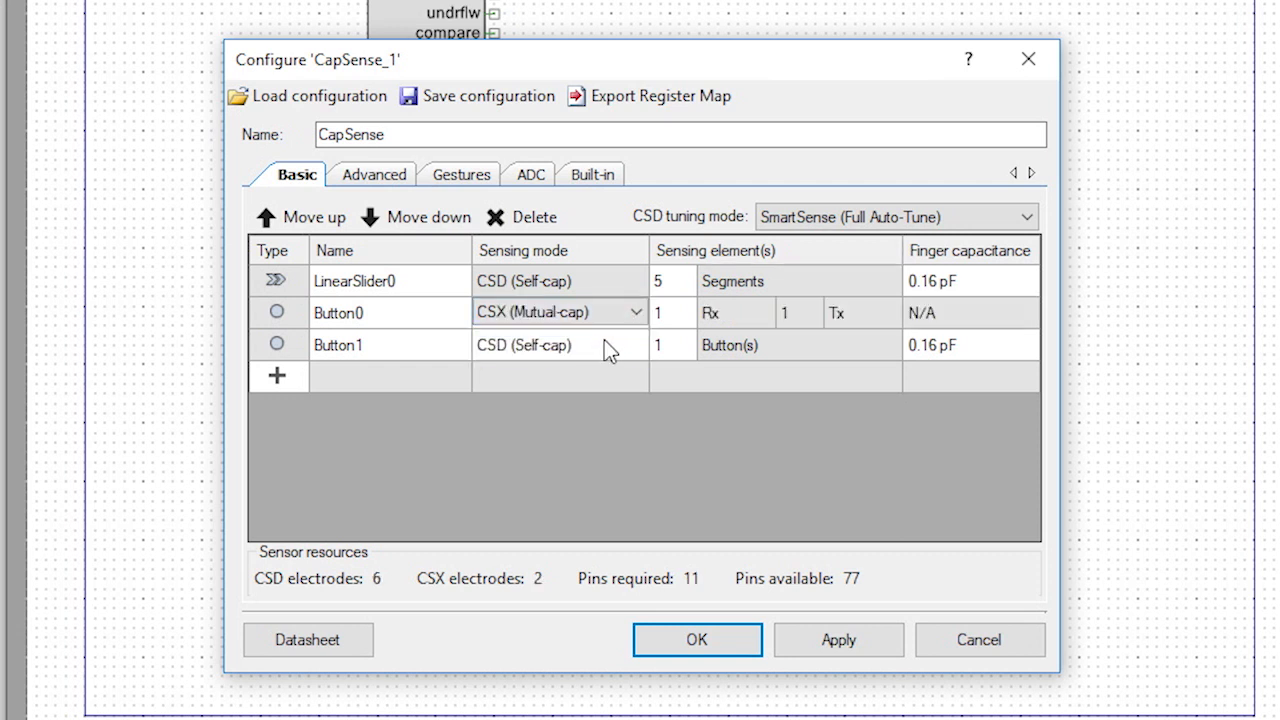
Switch the buttons to CSX mutual-capacitance sensing and give the slider 5 segments
{"action": "left_click", "coordinate": [634, 344]}
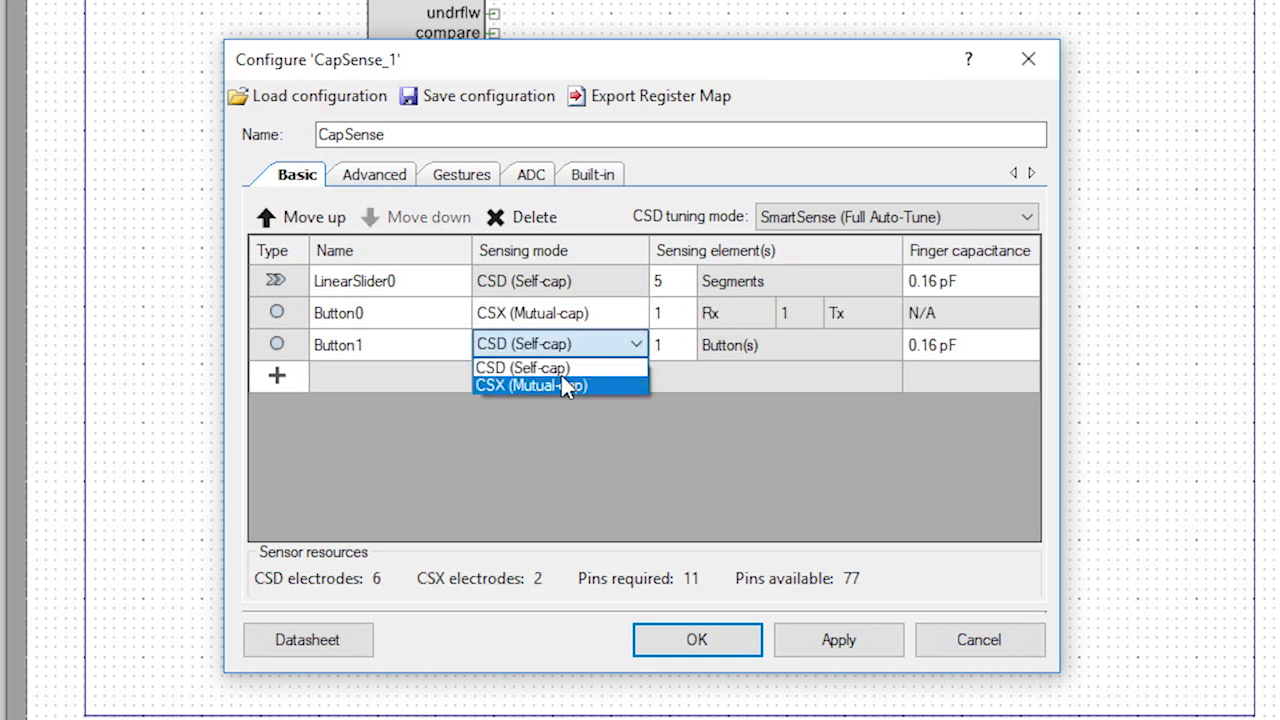
{"action": "left_click", "coordinate": [560, 386]}
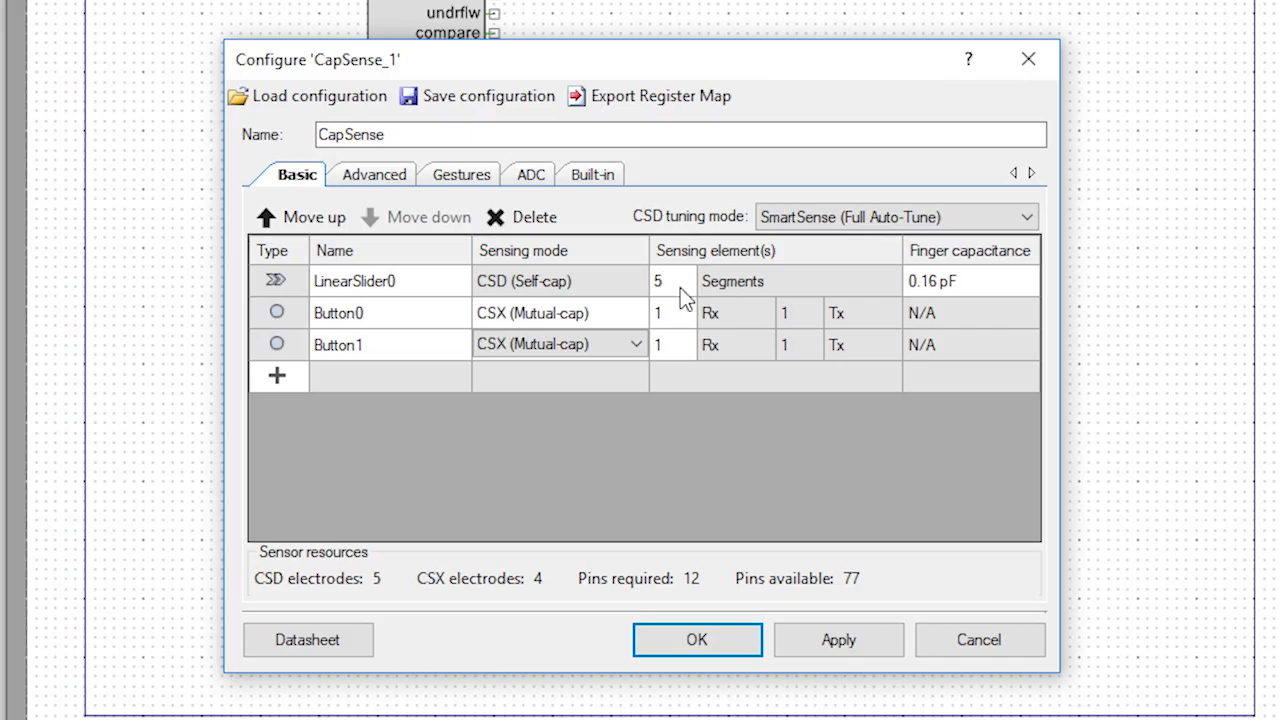
{"action": "left_click", "coordinate": [390, 280]}
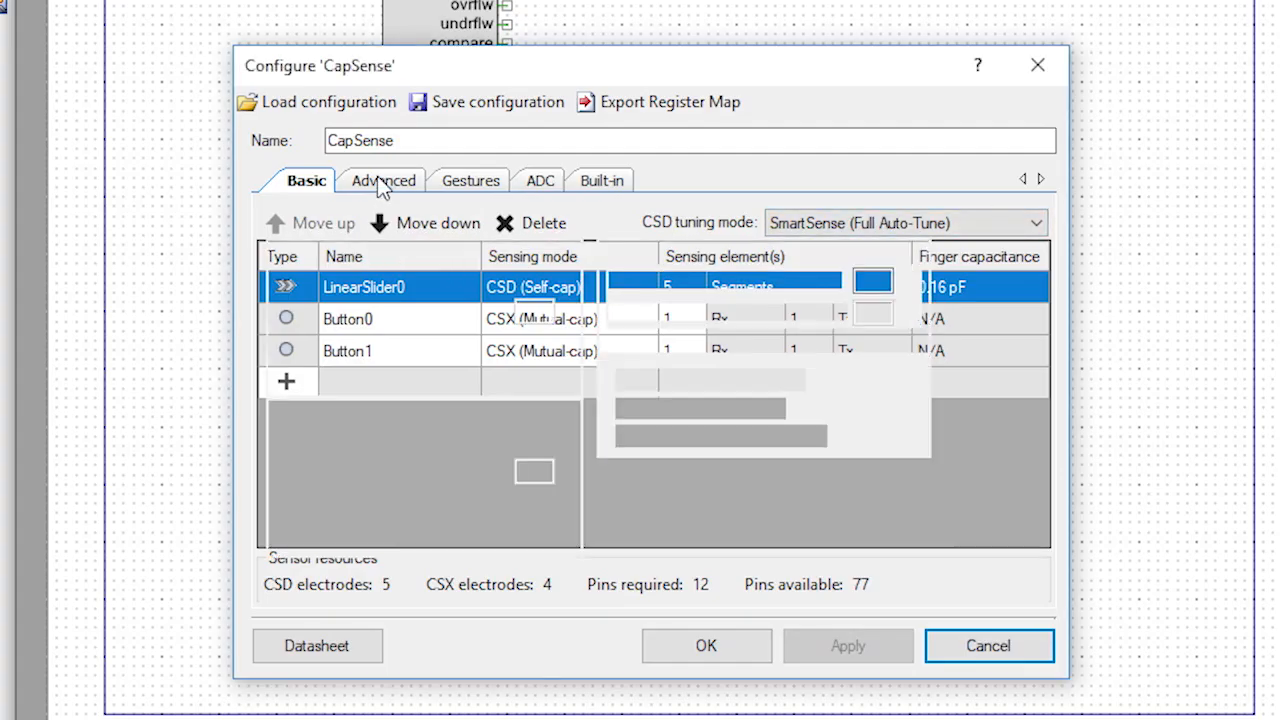
Set the CSX modulator clock frequency to 12500 kHz in the advanced settings
{"action": "left_click", "coordinate": [384, 180]}
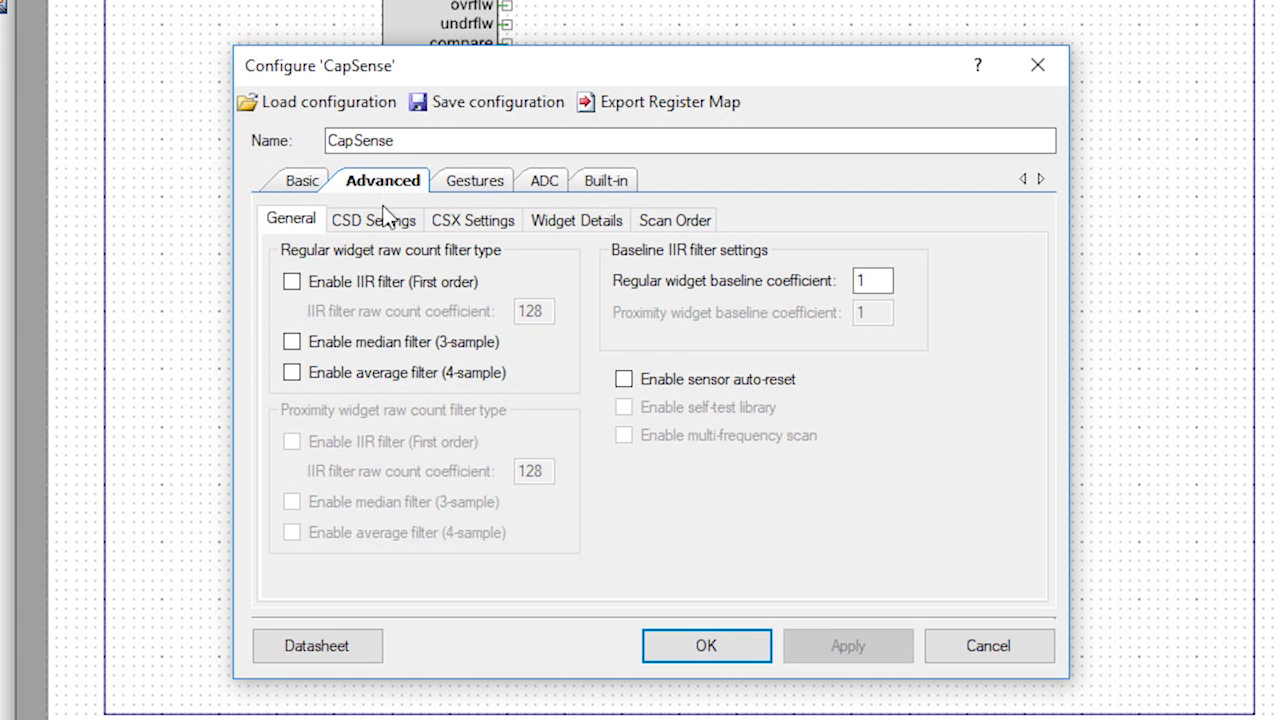
{"action": "left_click", "coordinate": [472, 220]}
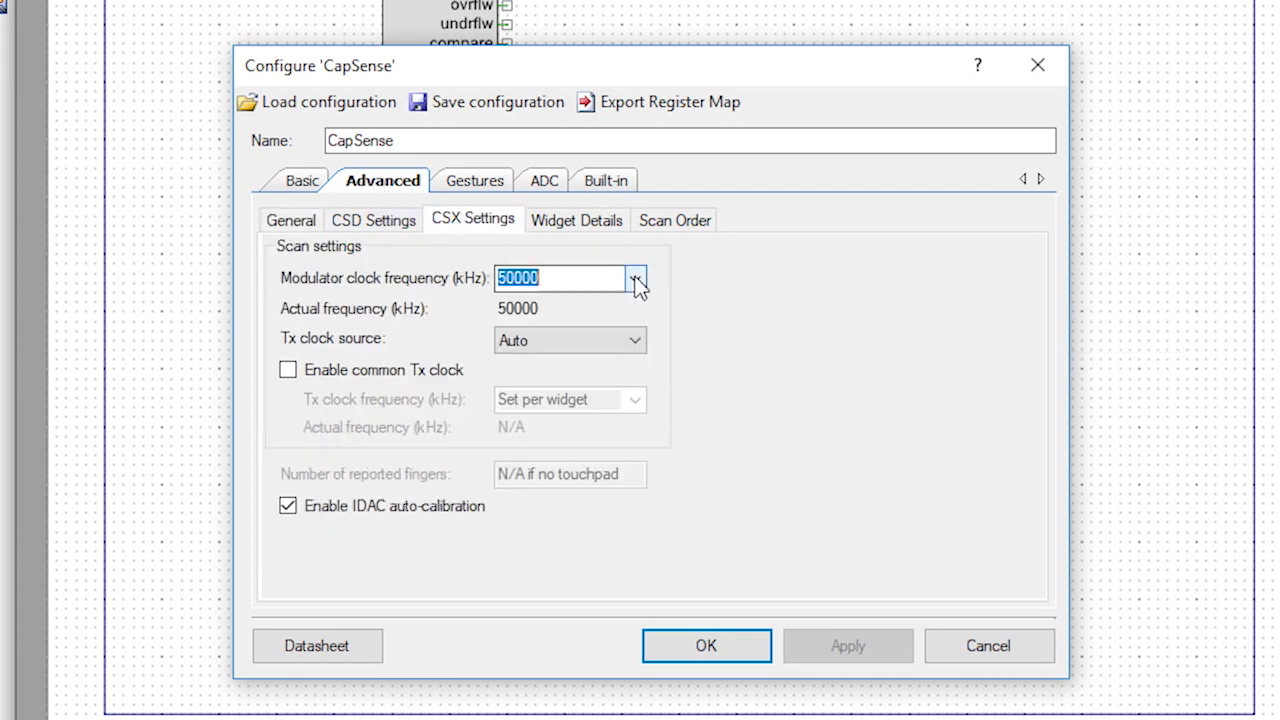
{"action": "left_click", "coordinate": [636, 278]}
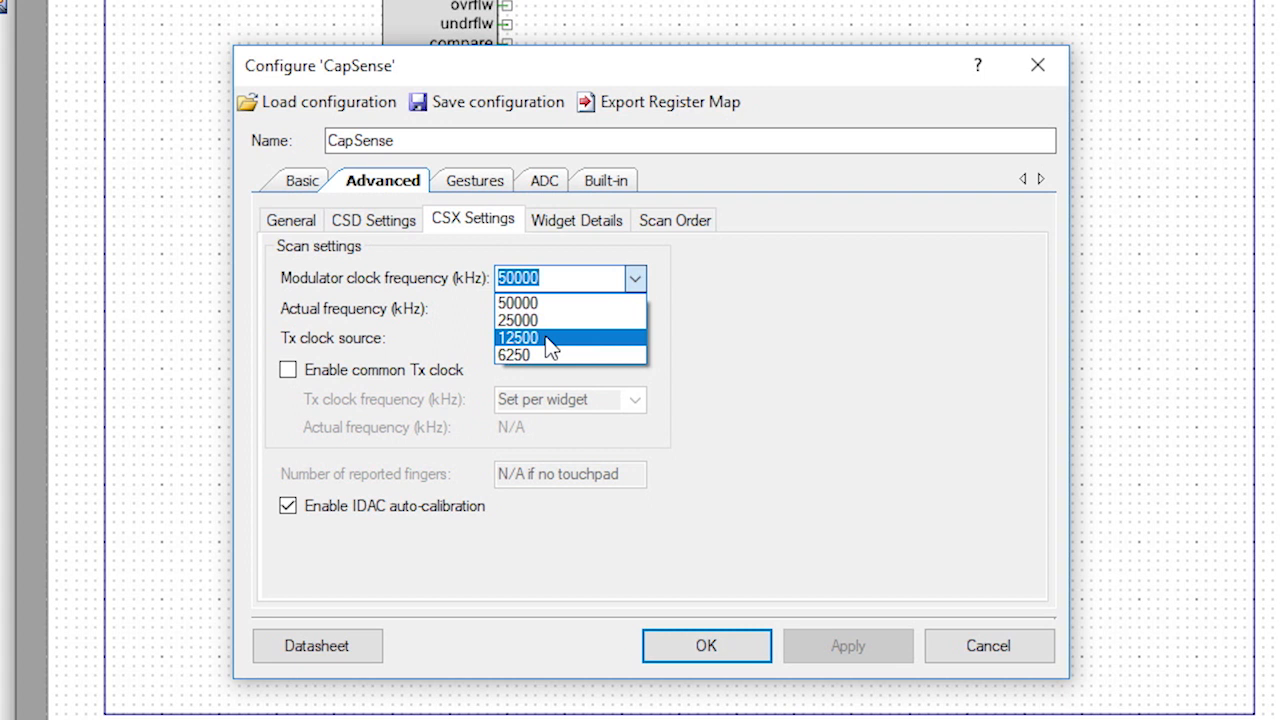
{"action": "left_click", "coordinate": [518, 336]}
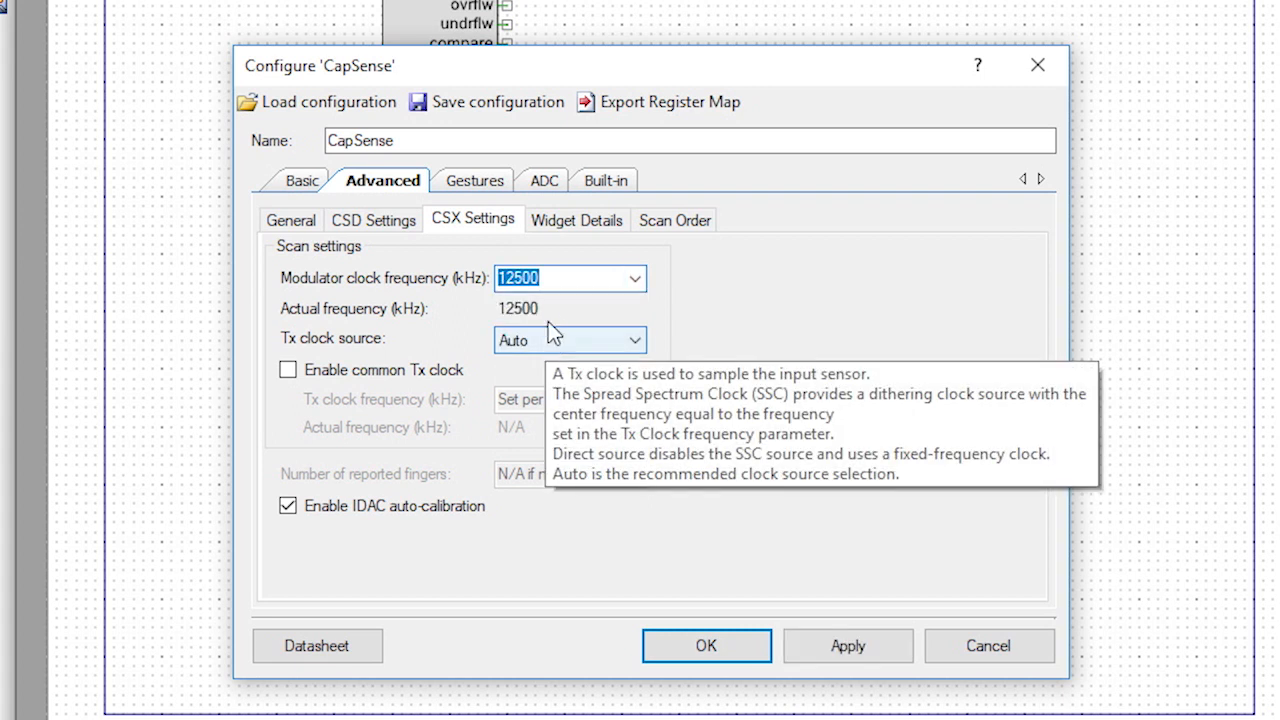
In Widget Details, make Button1_Tx use the Button0_Tx pin
{"action": "left_click", "coordinate": [576, 220]}
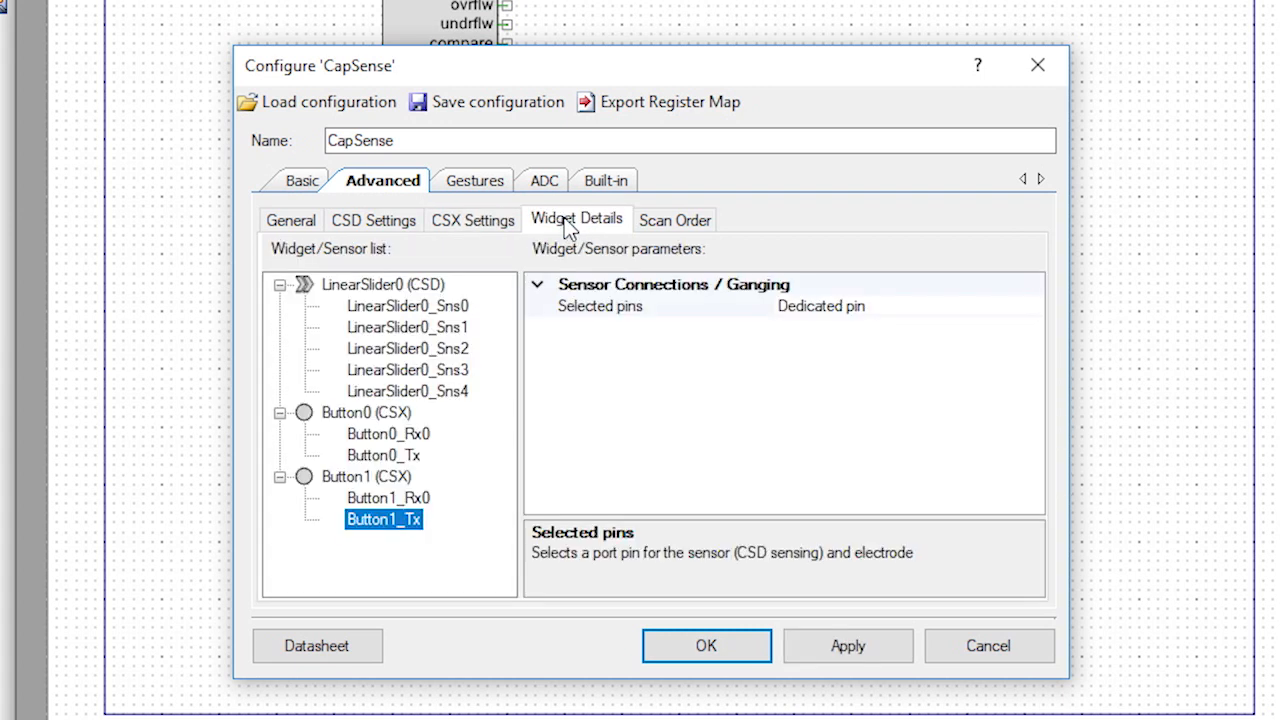
{"action": "left_click", "coordinate": [384, 284]}
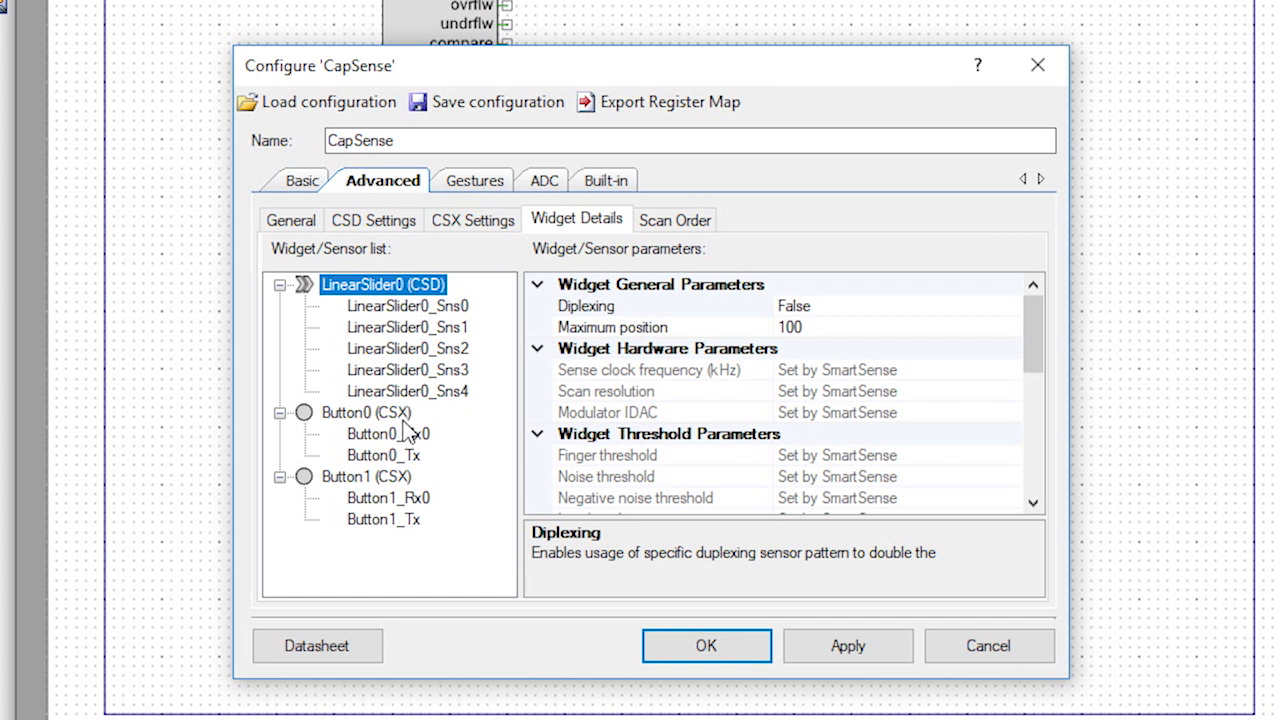
{"action": "mouse_move", "coordinate": [396, 520]}
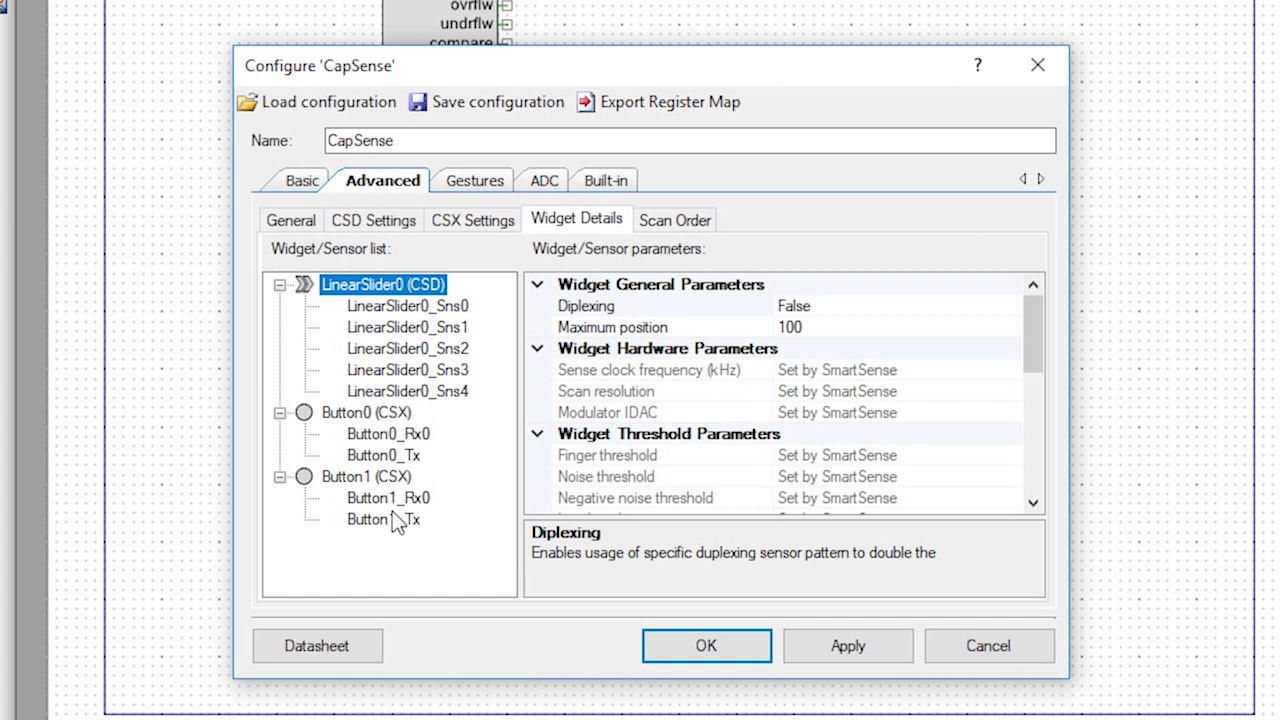
{"action": "left_click", "coordinate": [384, 520]}
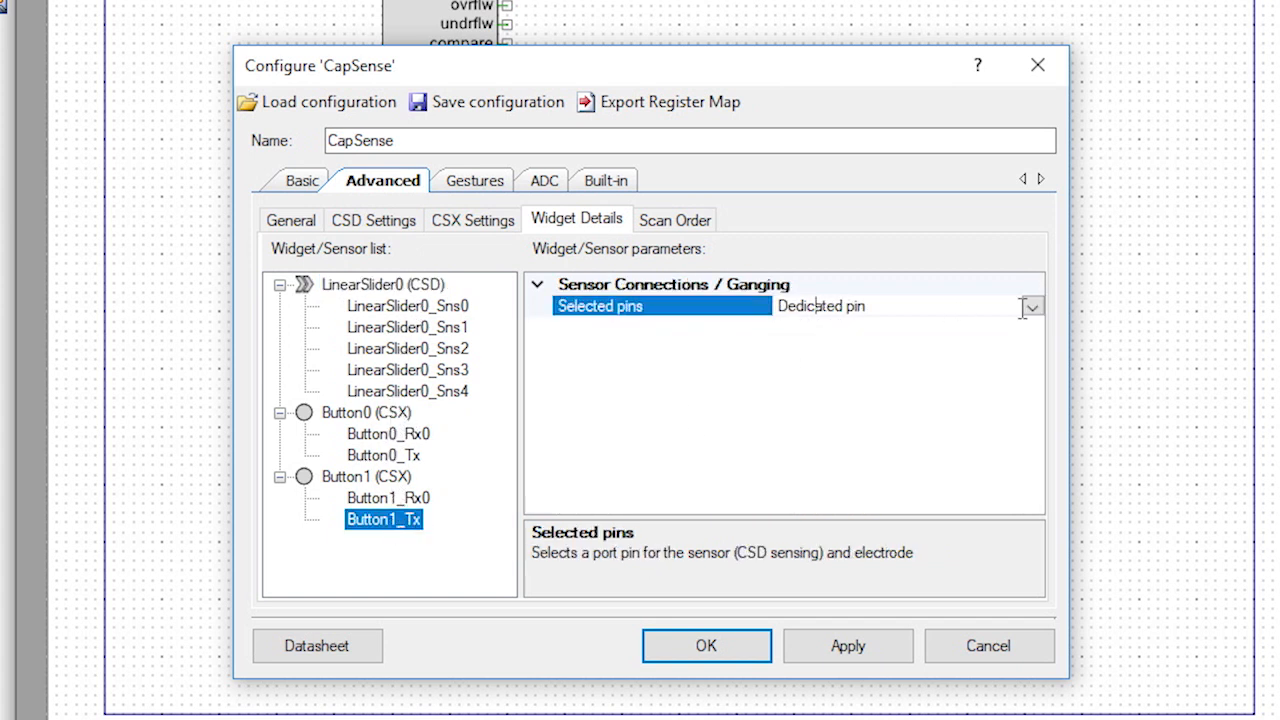
{"action": "left_click", "coordinate": [1032, 306]}
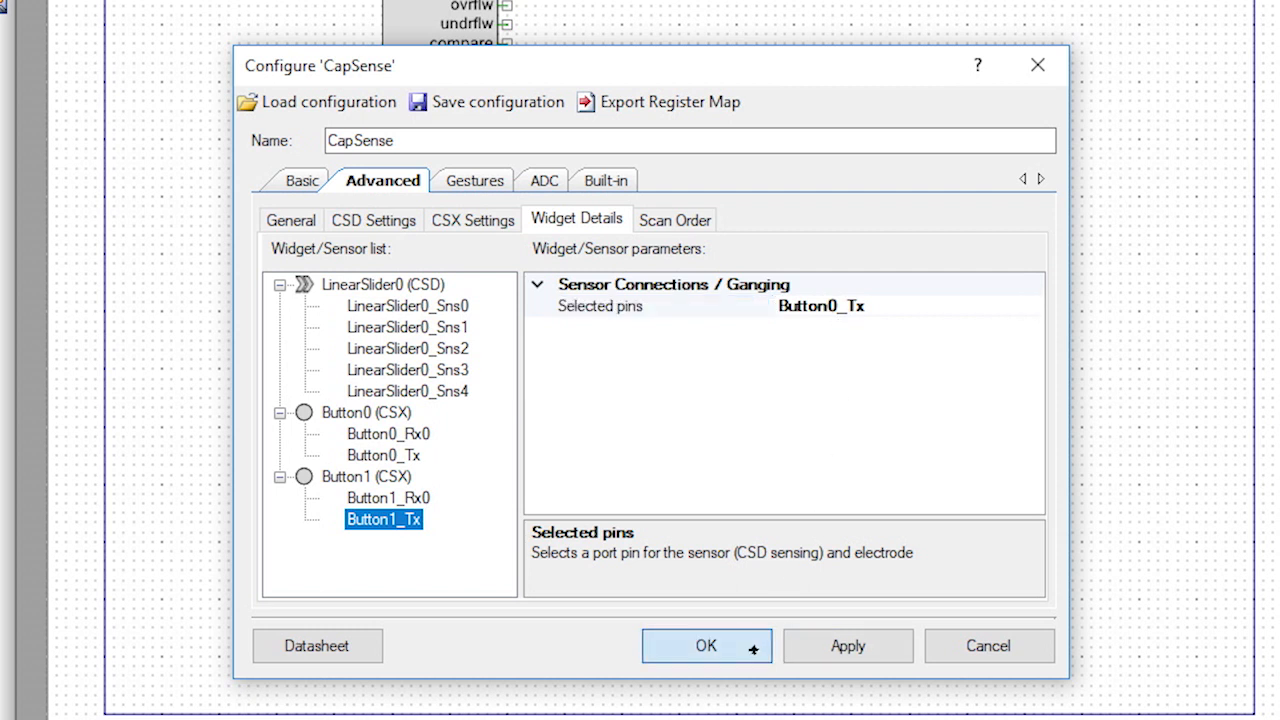
Assign port pins to RED, the Rx sensor and slider segments in the .cydwr Pins tab, then build
{"action": "left_click", "coordinate": [706, 644]}
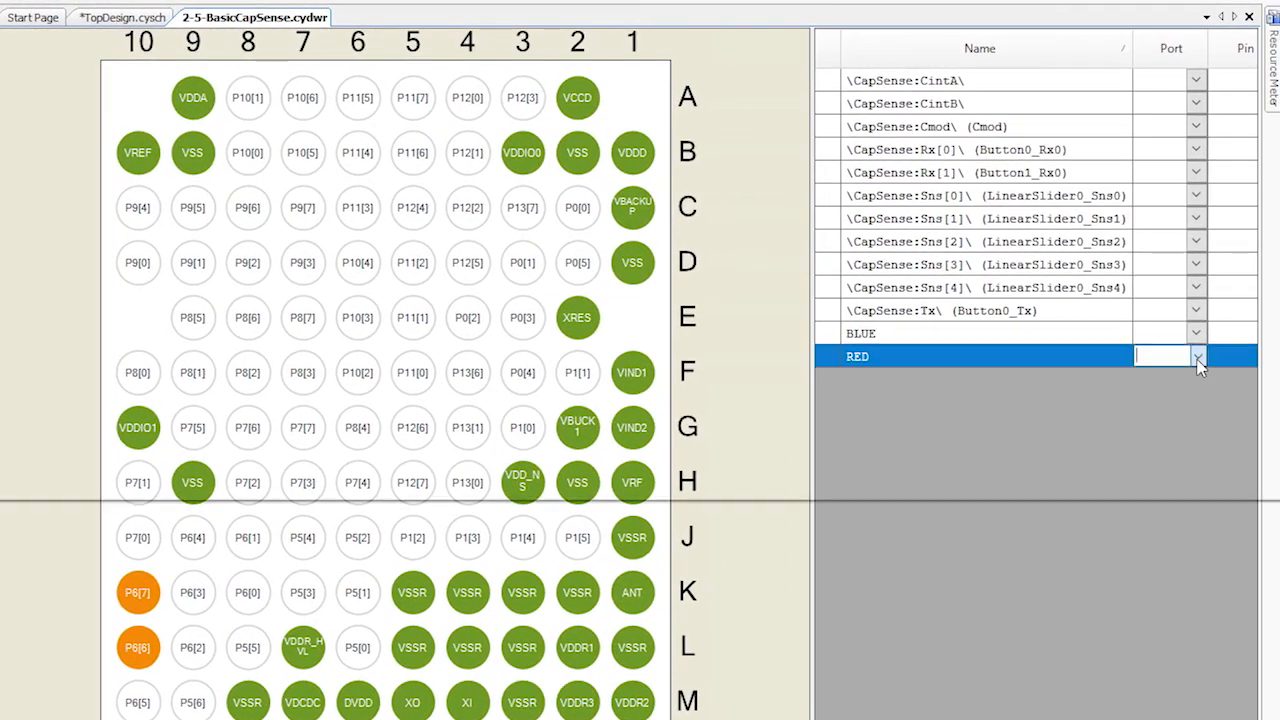
{"action": "left_click", "coordinate": [1196, 356]}
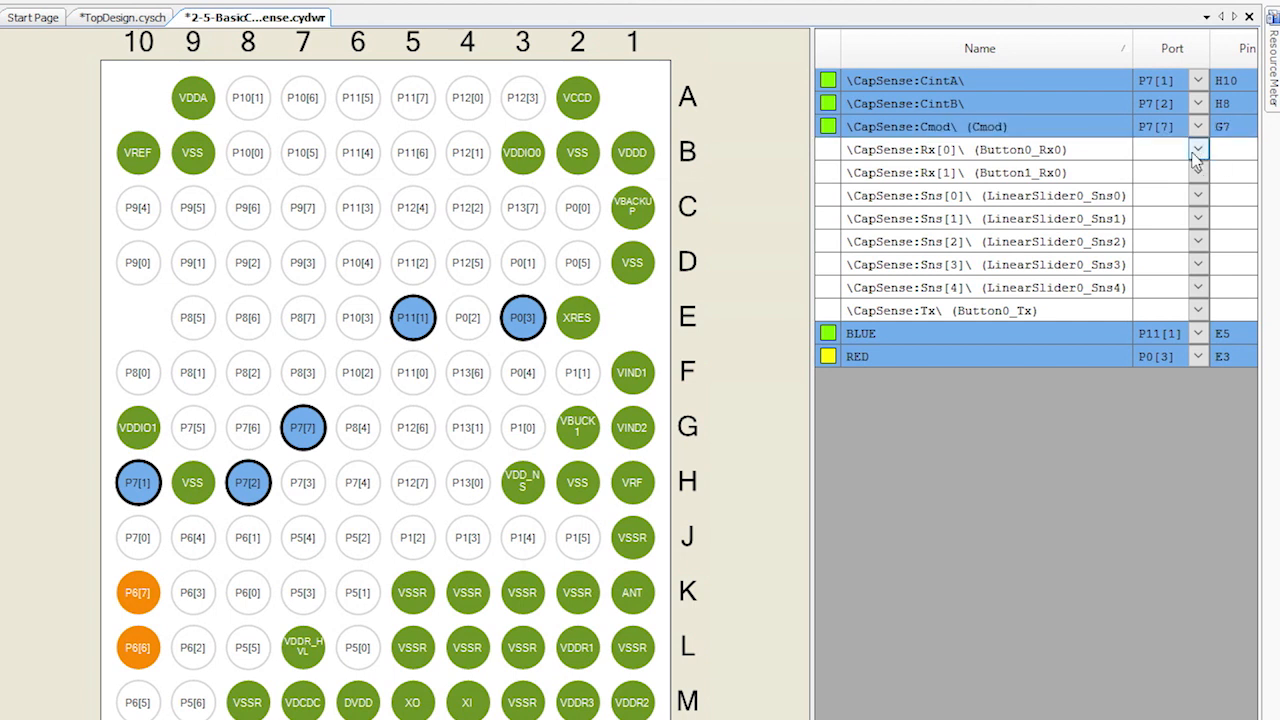
{"action": "left_click", "coordinate": [1196, 148]}
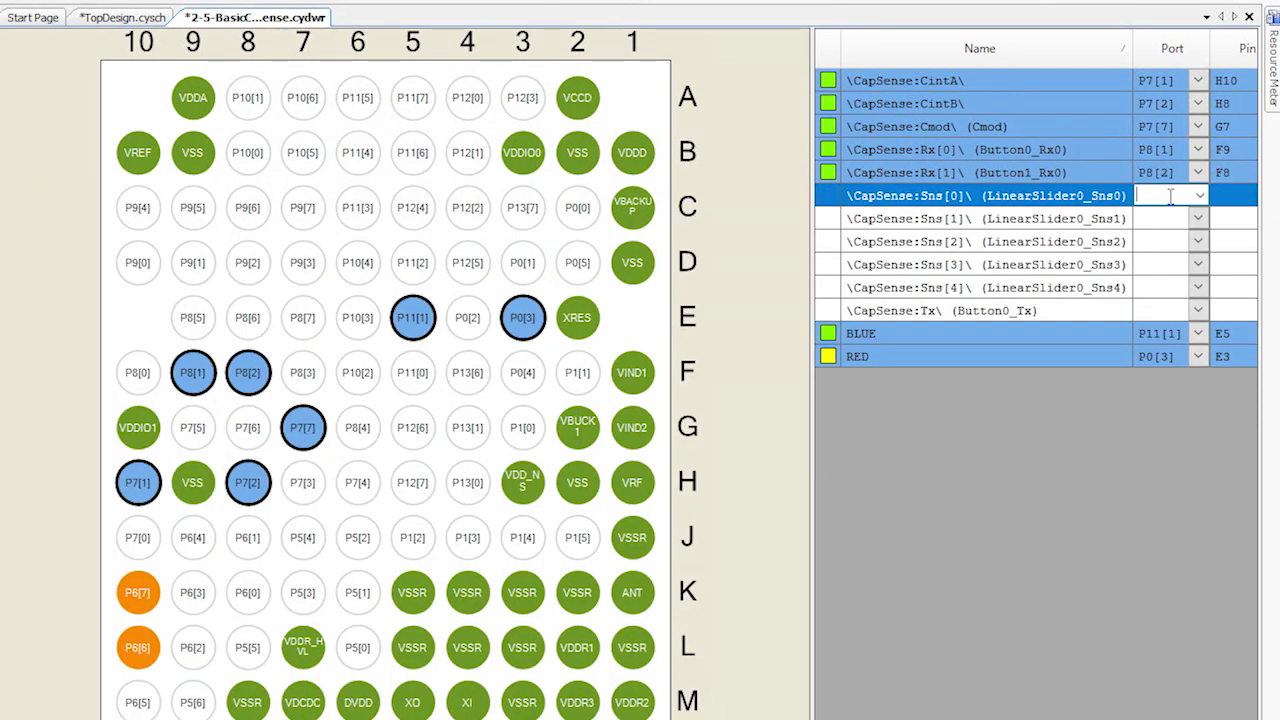
{"action": "left_click", "coordinate": [1198, 196]}
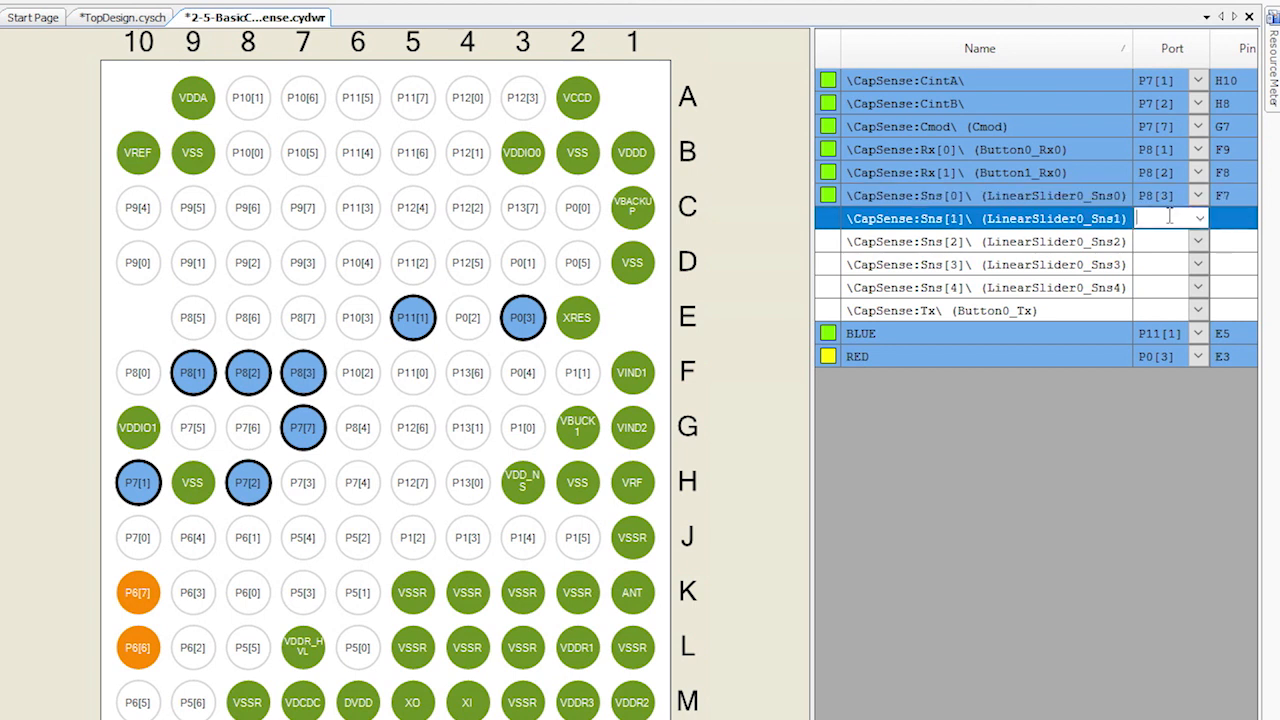
{"action": "left_click", "coordinate": [1160, 218]}
{"action": "type", "text": "P8[4]"}
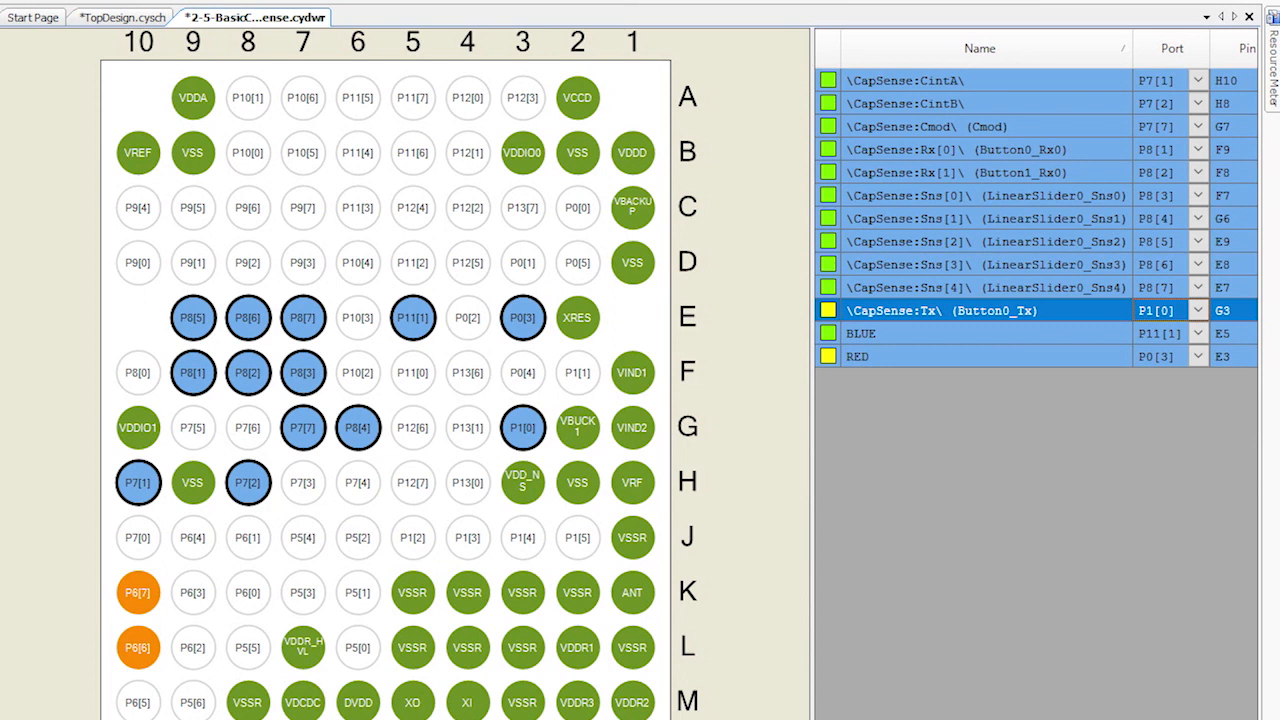
{"action": "left_click", "coordinate": [152, 32]}
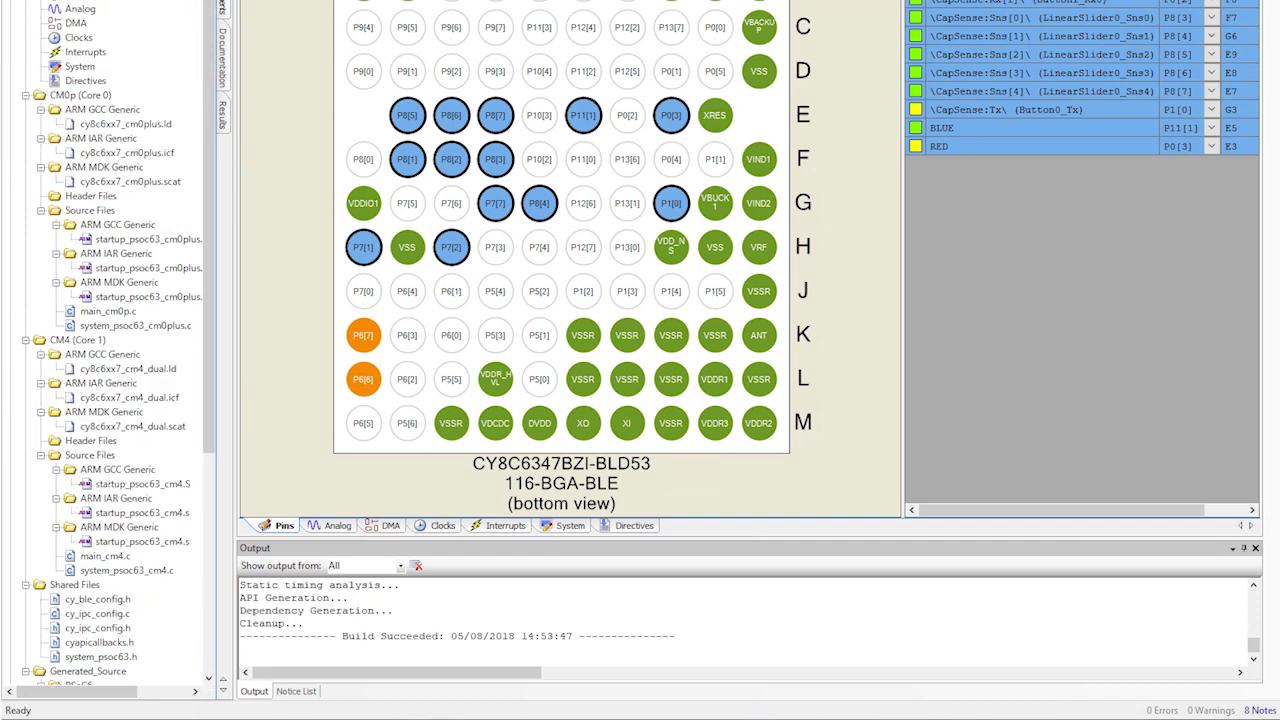
Add CapSense_Start, ScanAllWidgets, PWM_Start and slider/button loop logic to main_cm4.c
{"action": "double_click", "coordinate": [104, 556]}
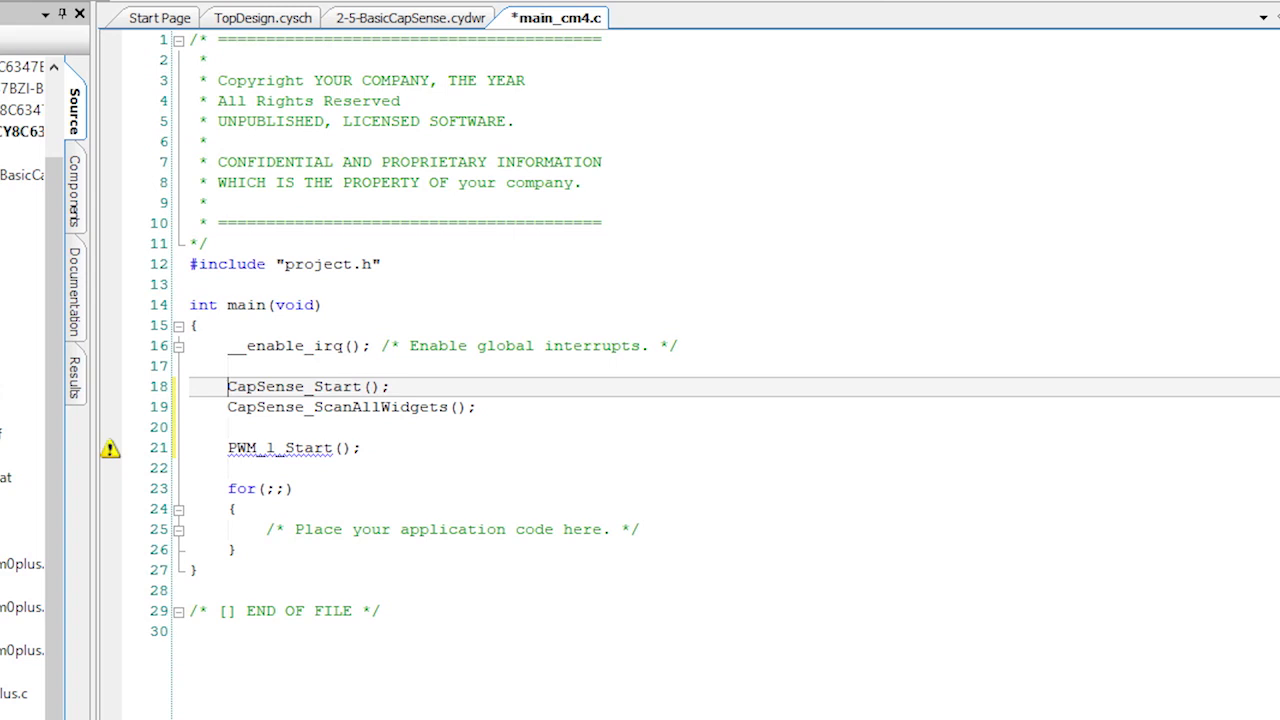
{"action": "left_click", "coordinate": [270, 448]}
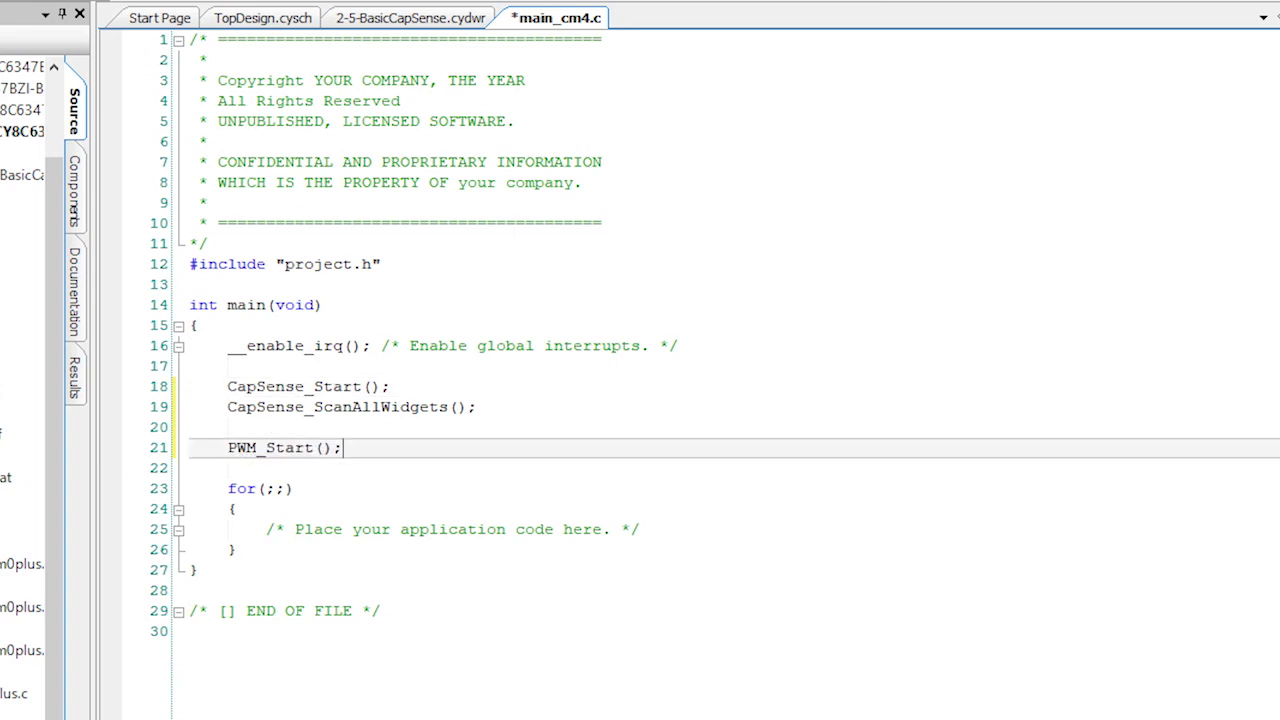
{"action": "scroll", "scroll_direction": "down", "scroll_amount": 3}
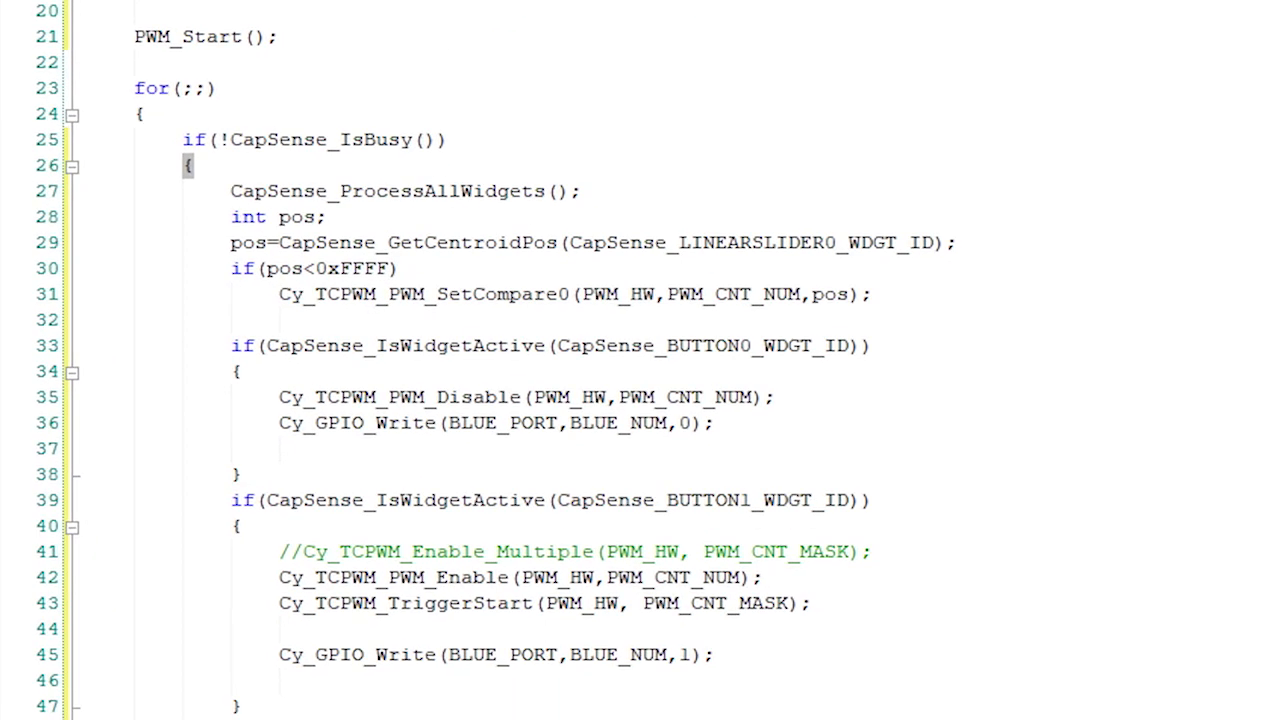
{"action": "double_click", "coordinate": [318, 124]}
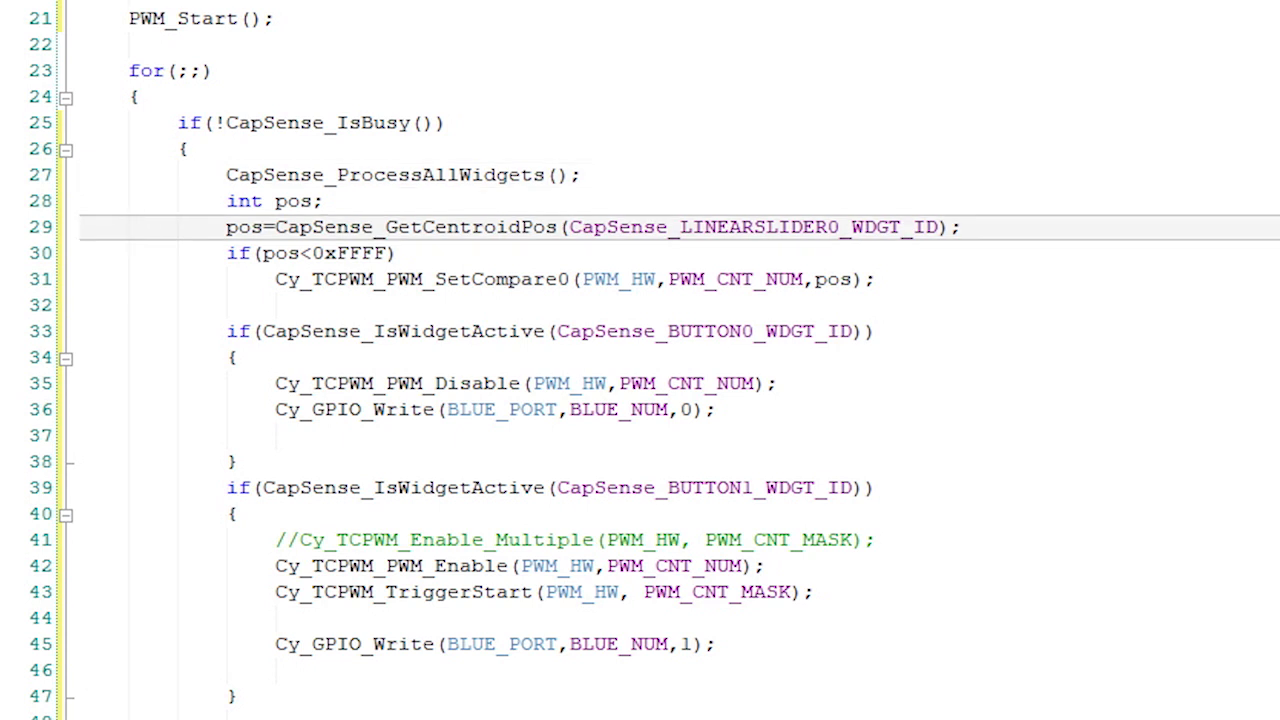
{"action": "left_click", "coordinate": [144, 228]}
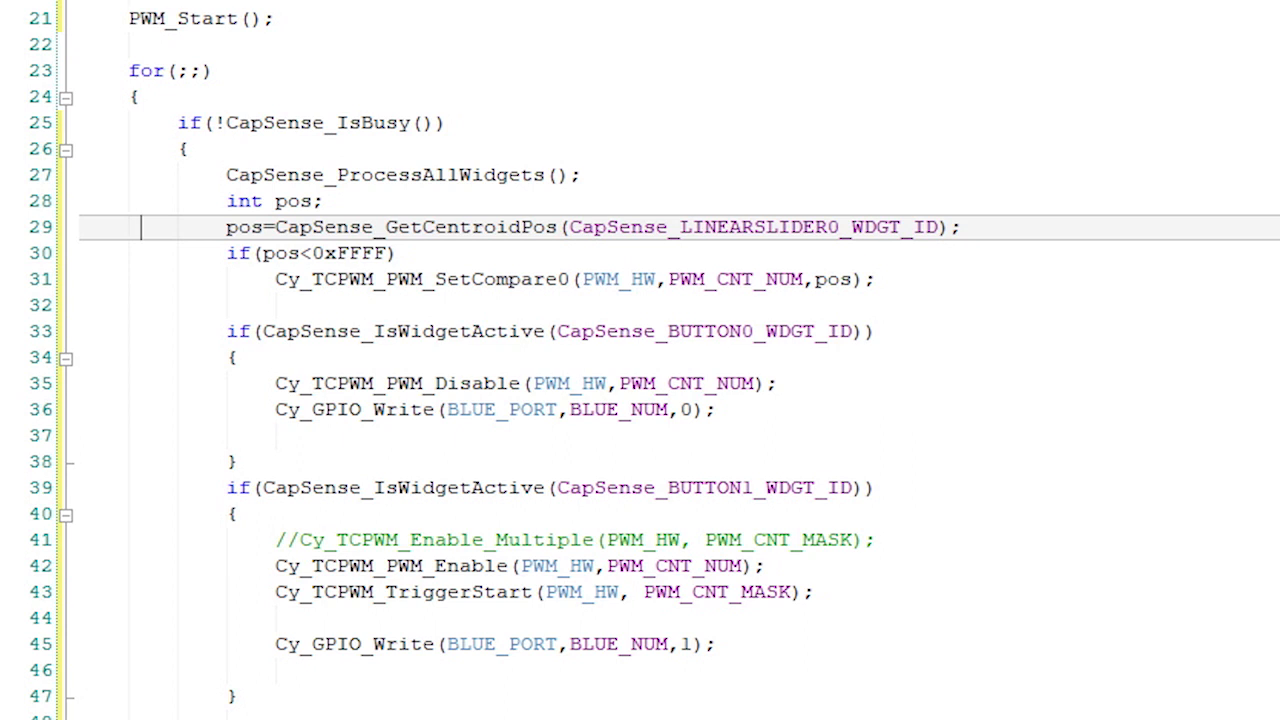
{"action": "left_click", "coordinate": [320, 252]}
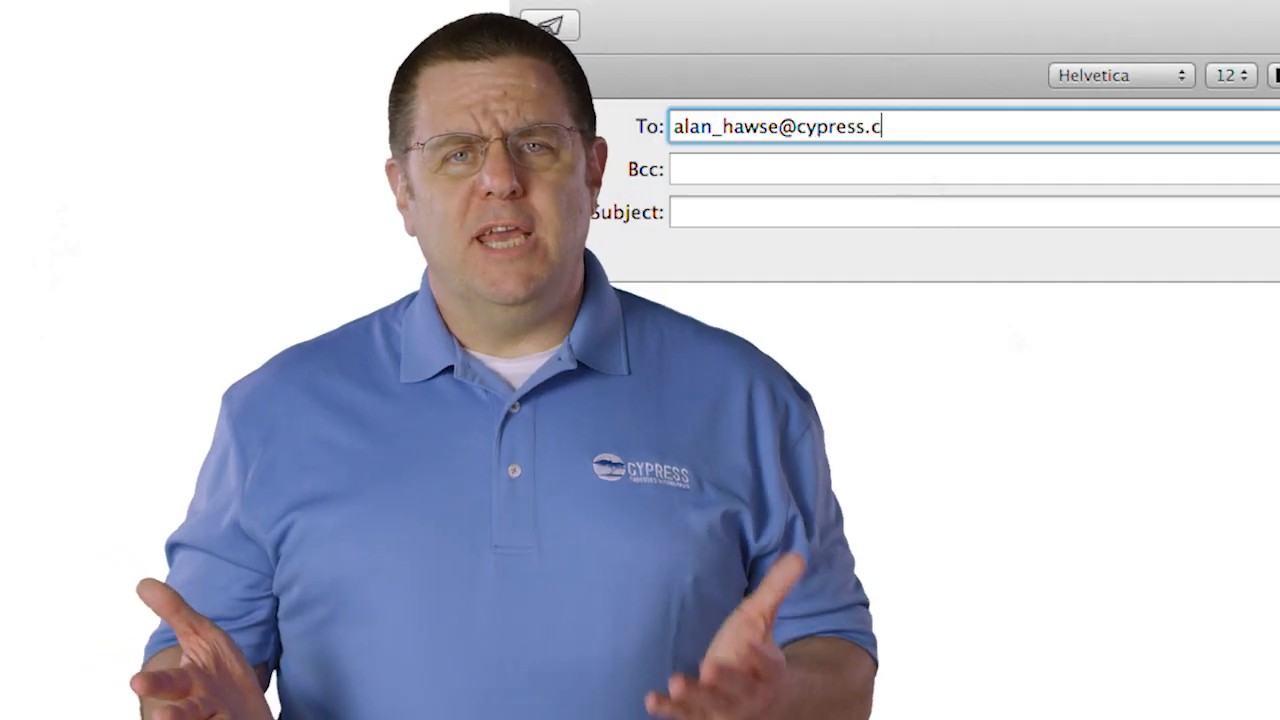
{"action": "type", "text": "ques"}
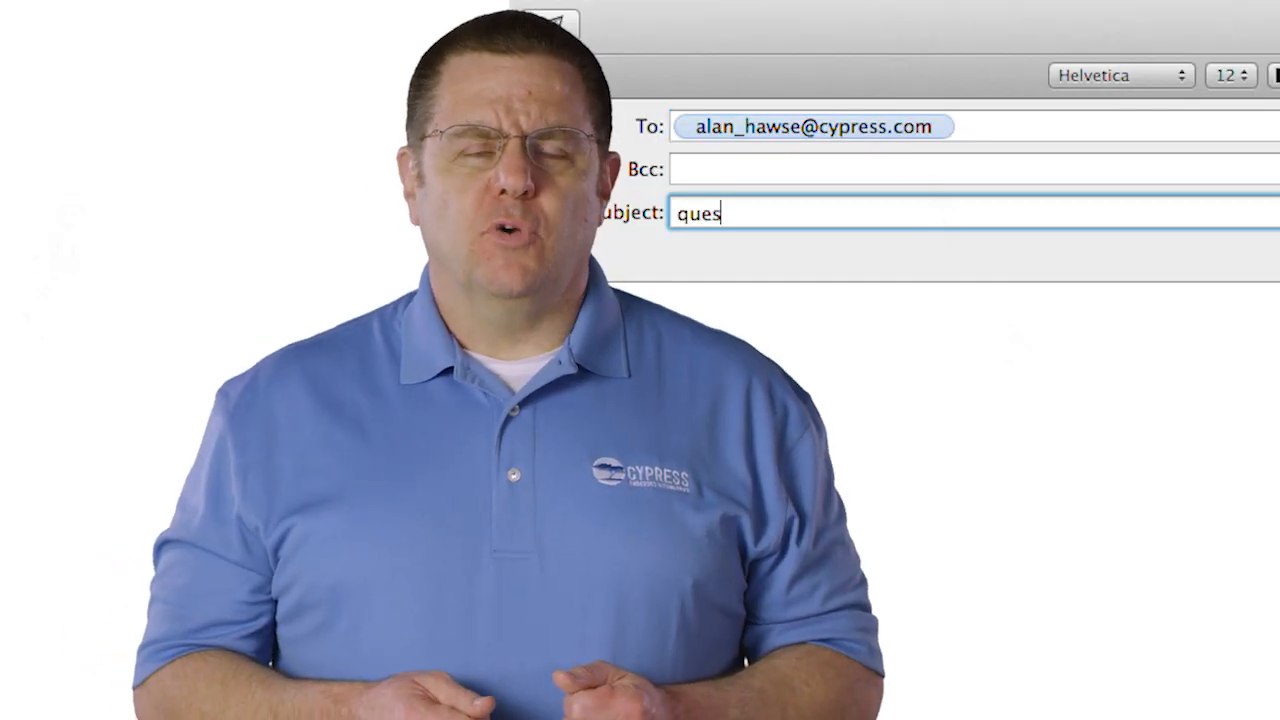